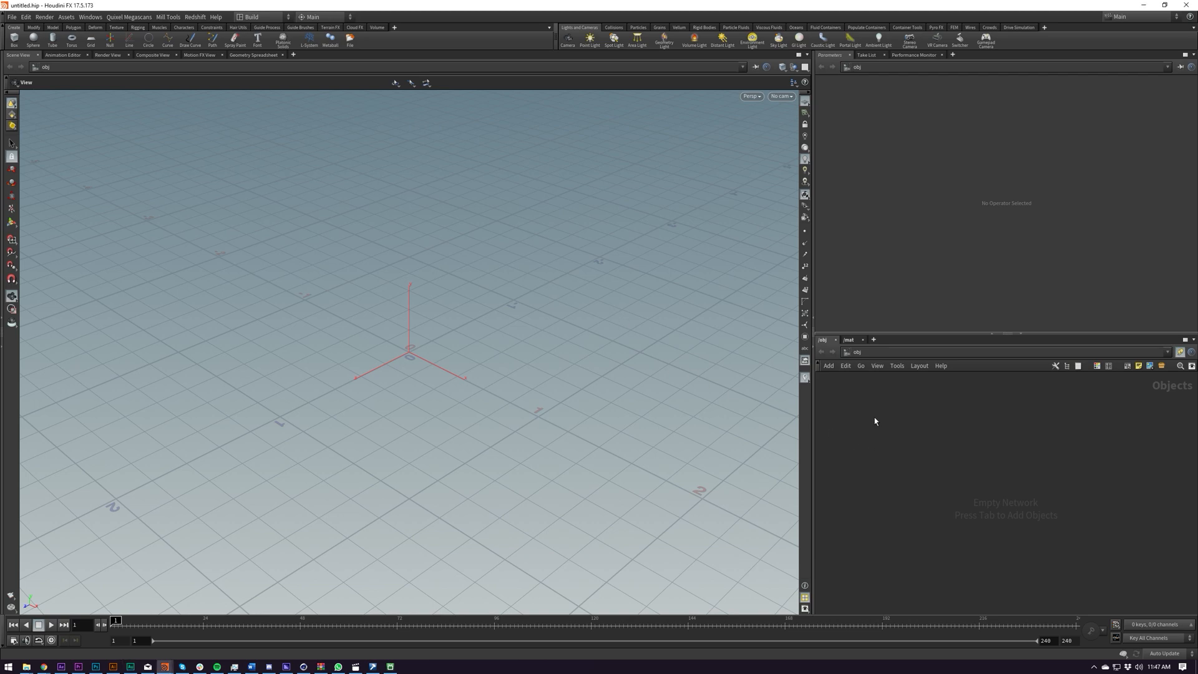
mouse_move(874, 428)
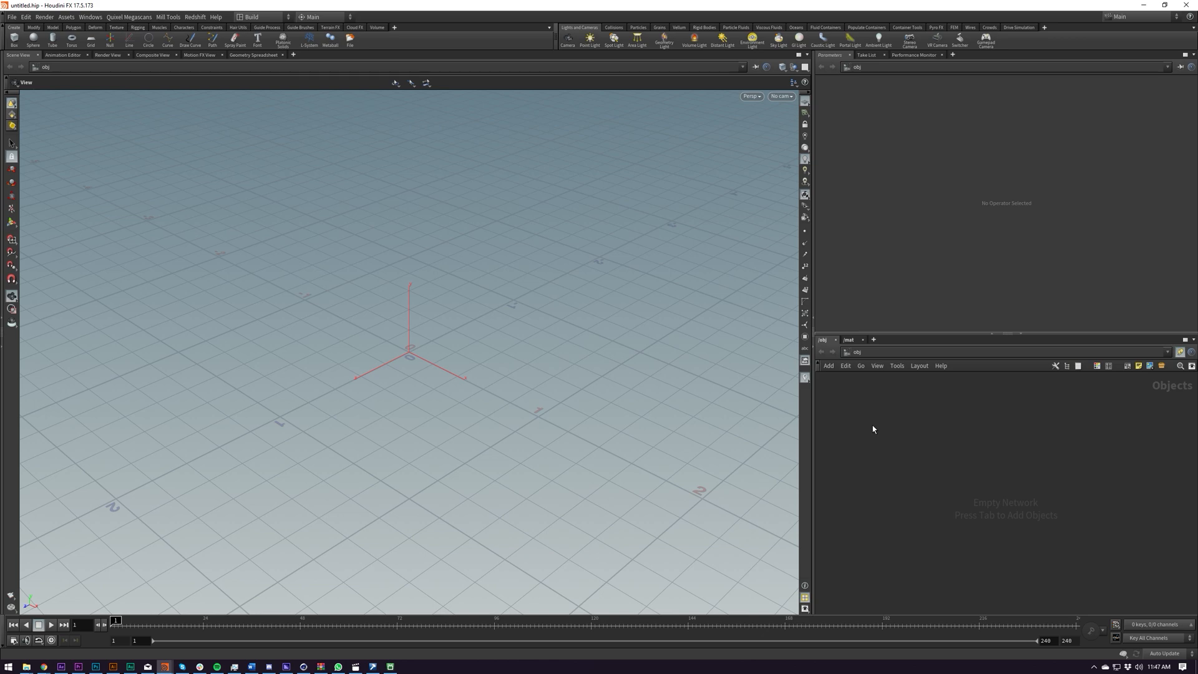
mouse_move(903, 445)
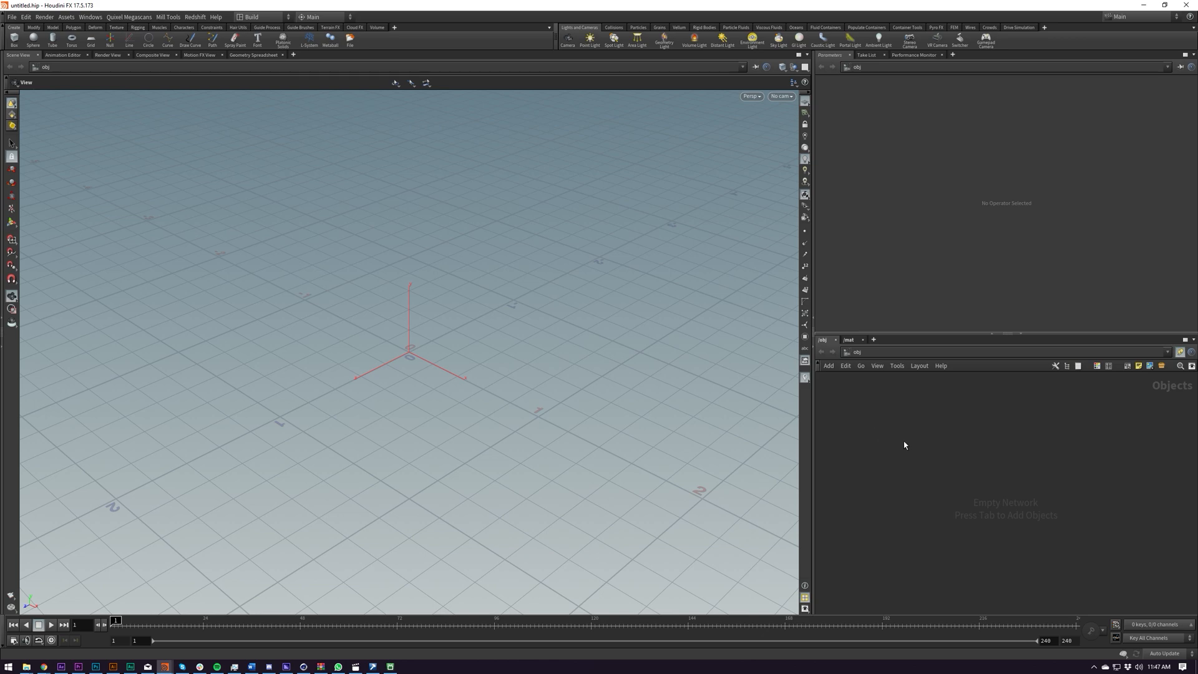
mouse_move(900, 452)
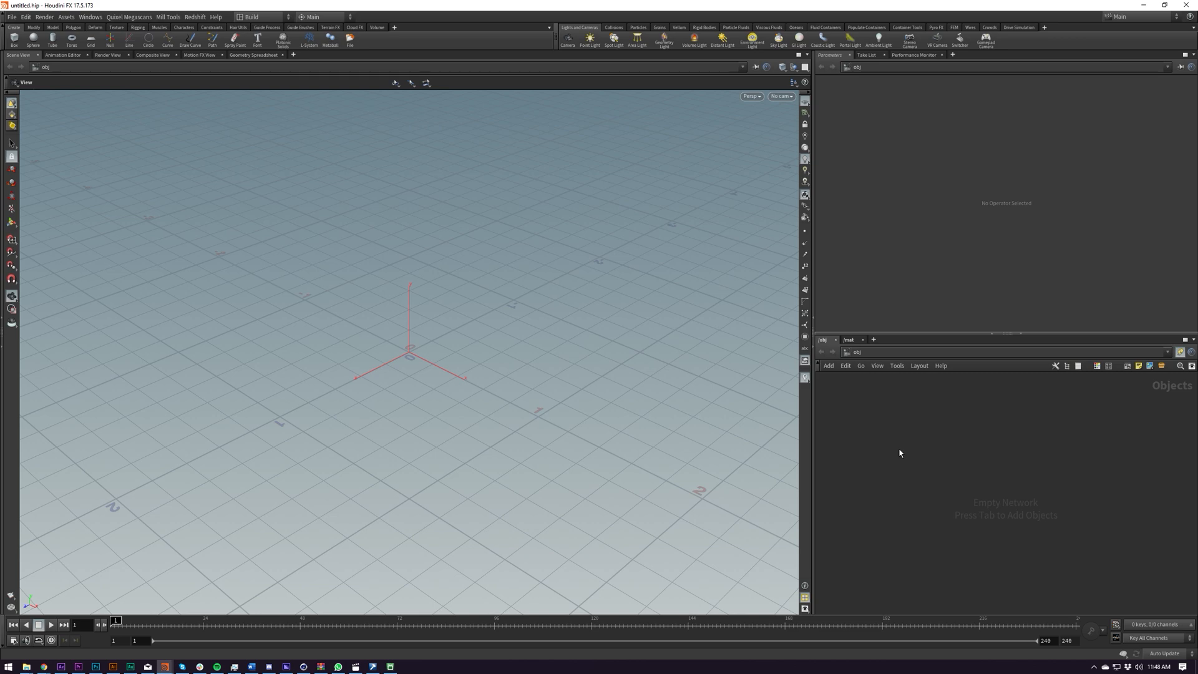
mouse_move(918, 419)
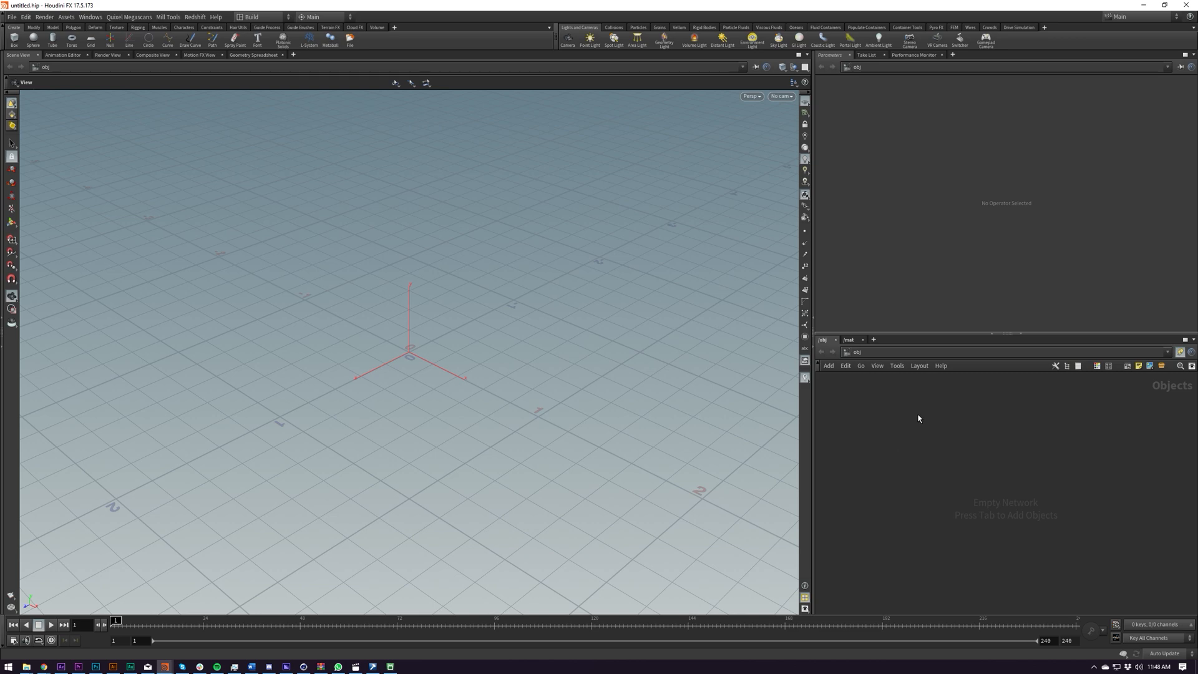
Add a File node and accept the Goethe sculpture STL in the Choose Geometry dialog.
key("tab")
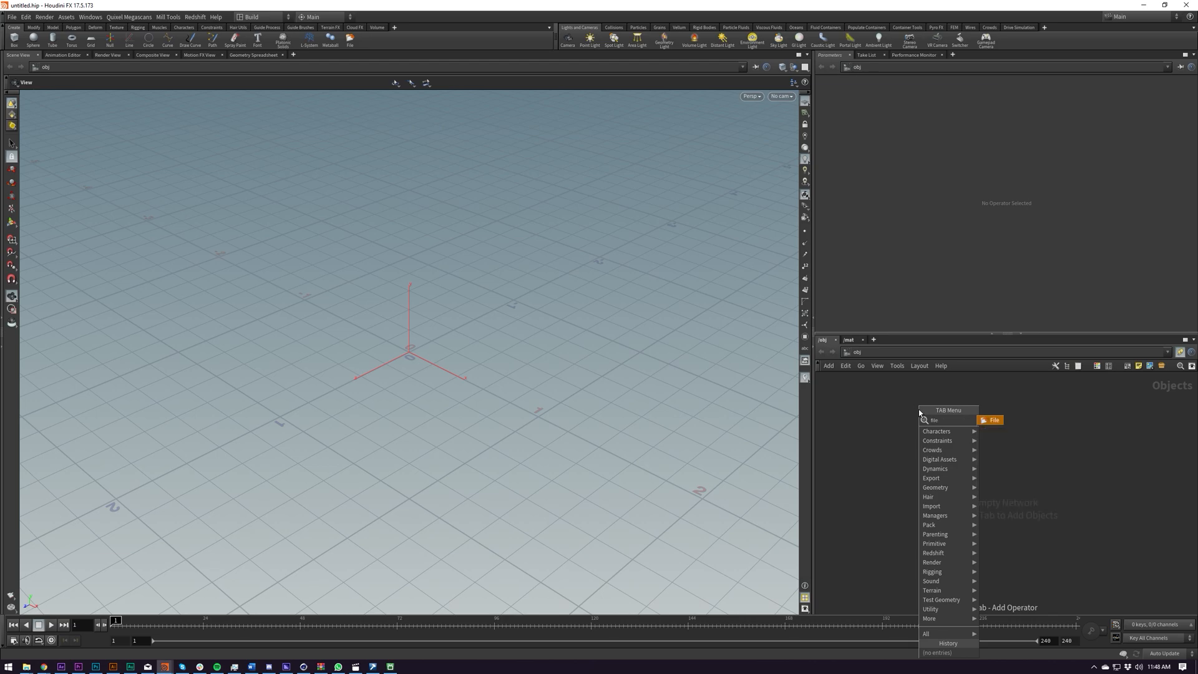
left_click(995, 419)
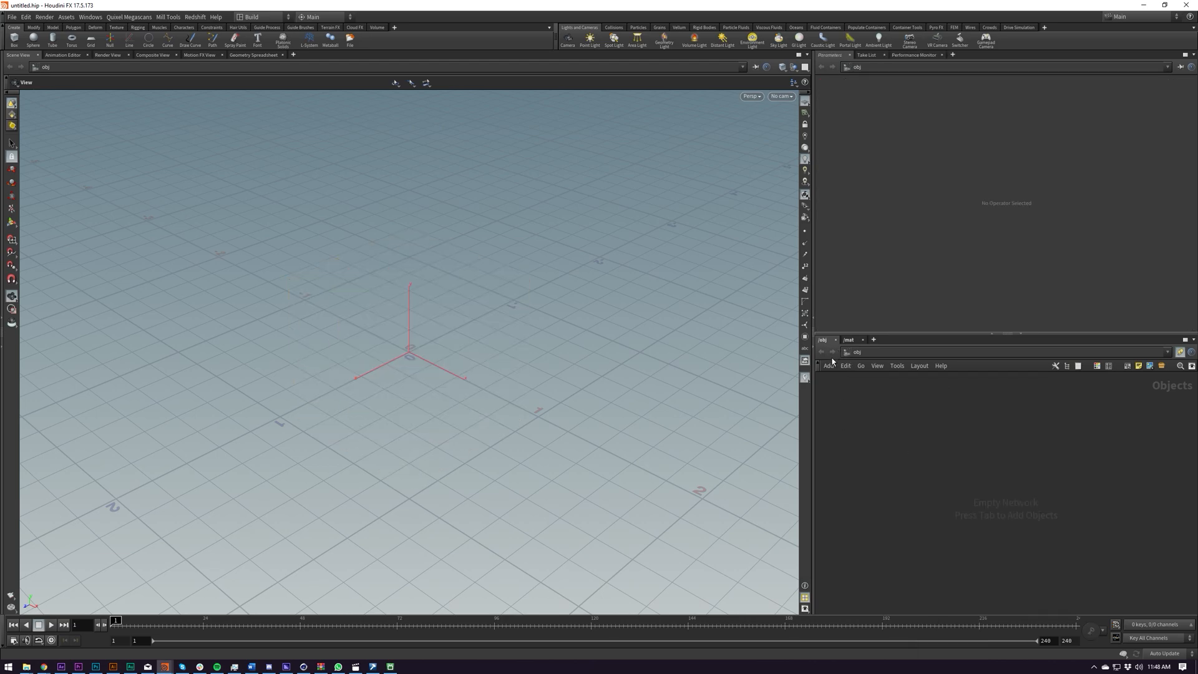
left_click(829, 366)
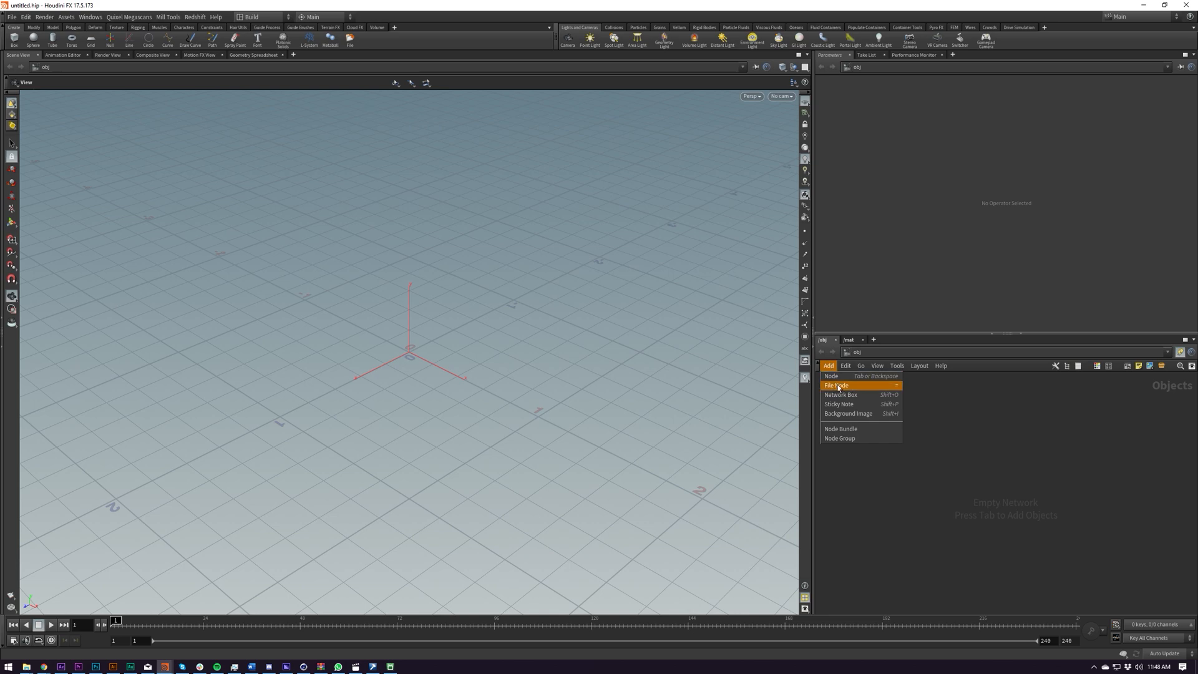
left_click(837, 386)
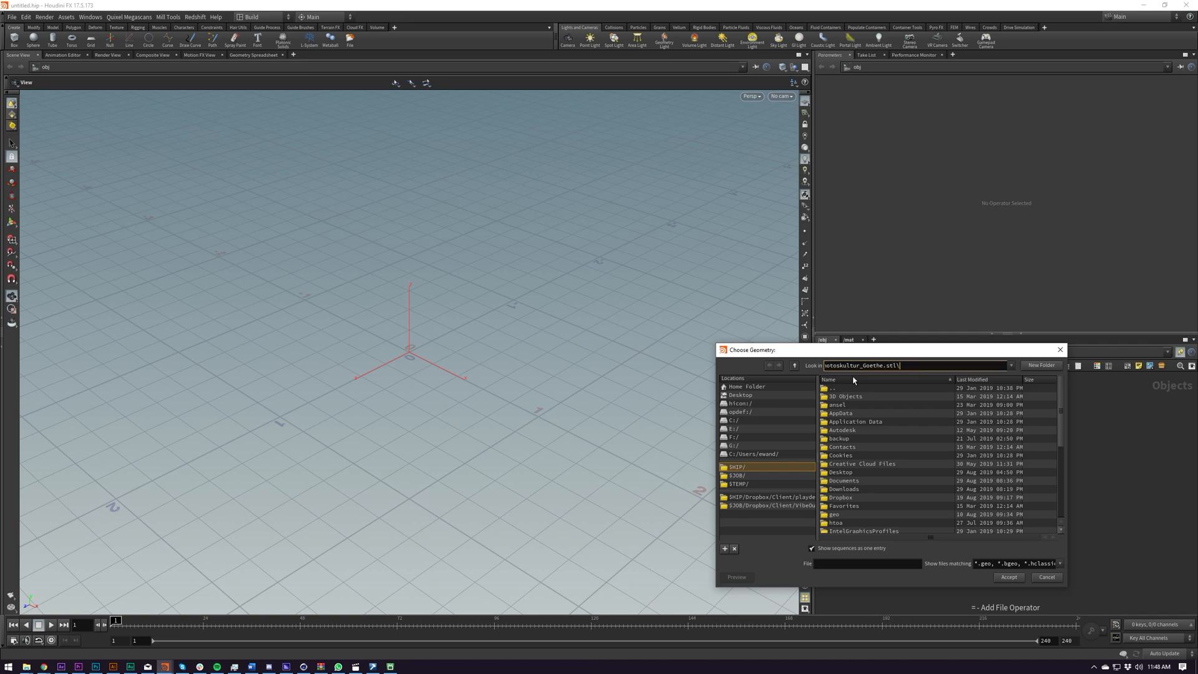
left_click(1046, 576)
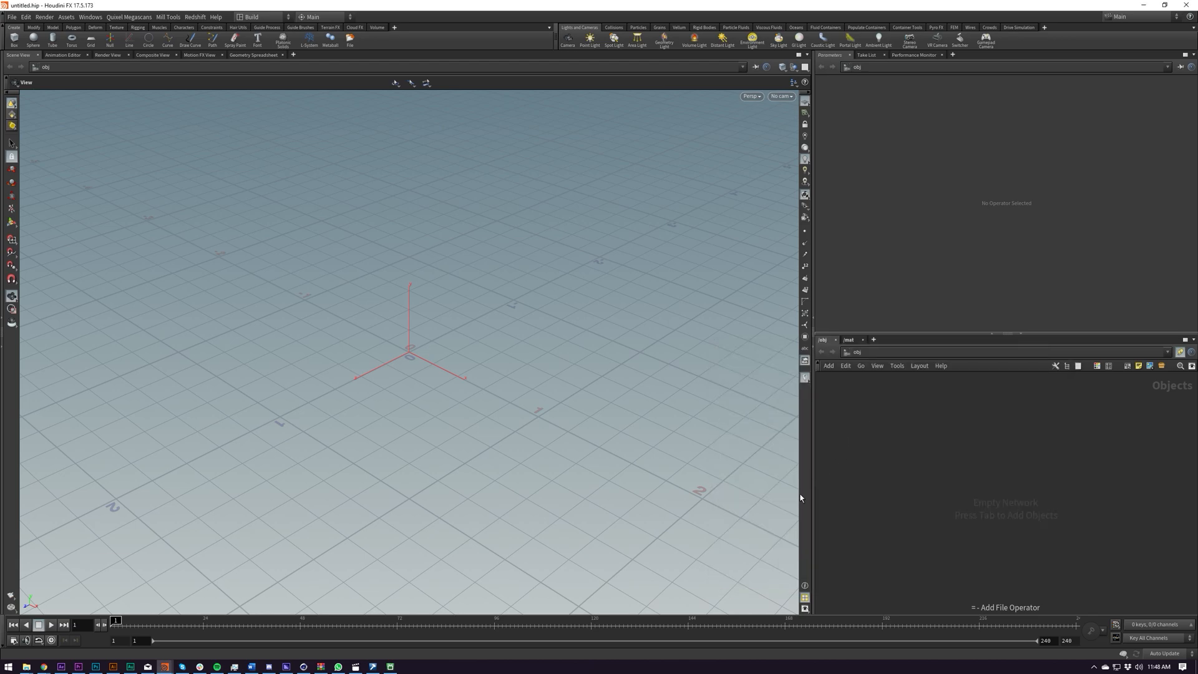
mouse_move(894, 462)
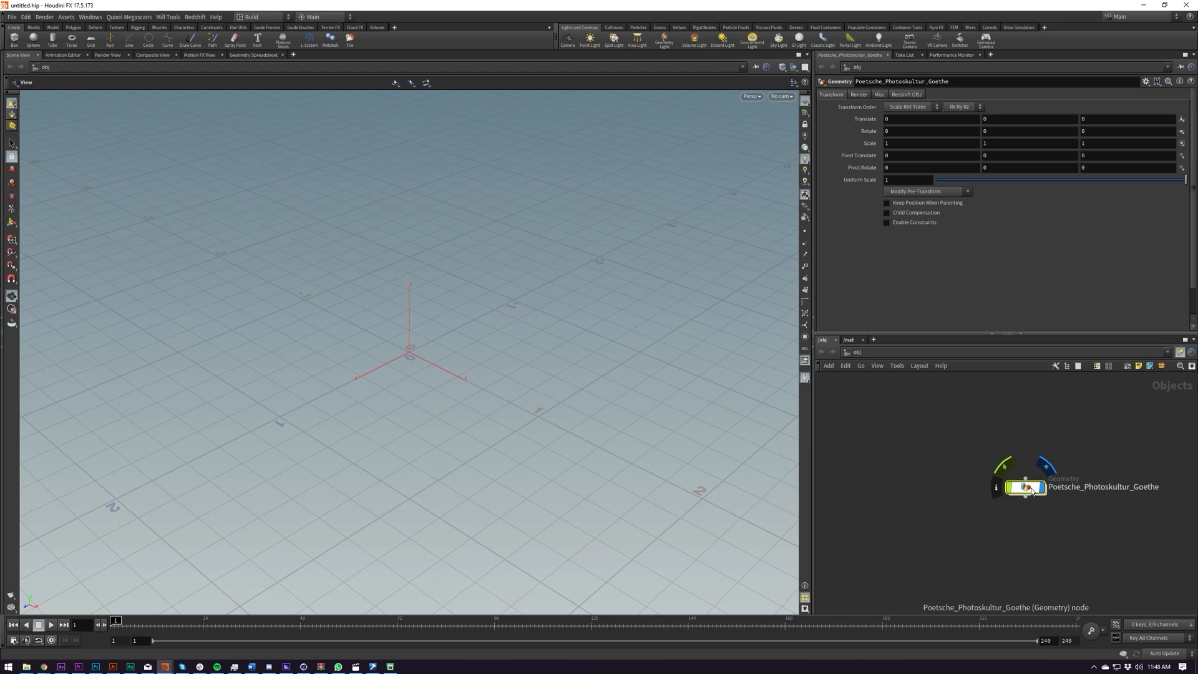
Dive inside the placed Goethe geometry node to see the loaded bust.
double_click(1025, 486)
type("tran")
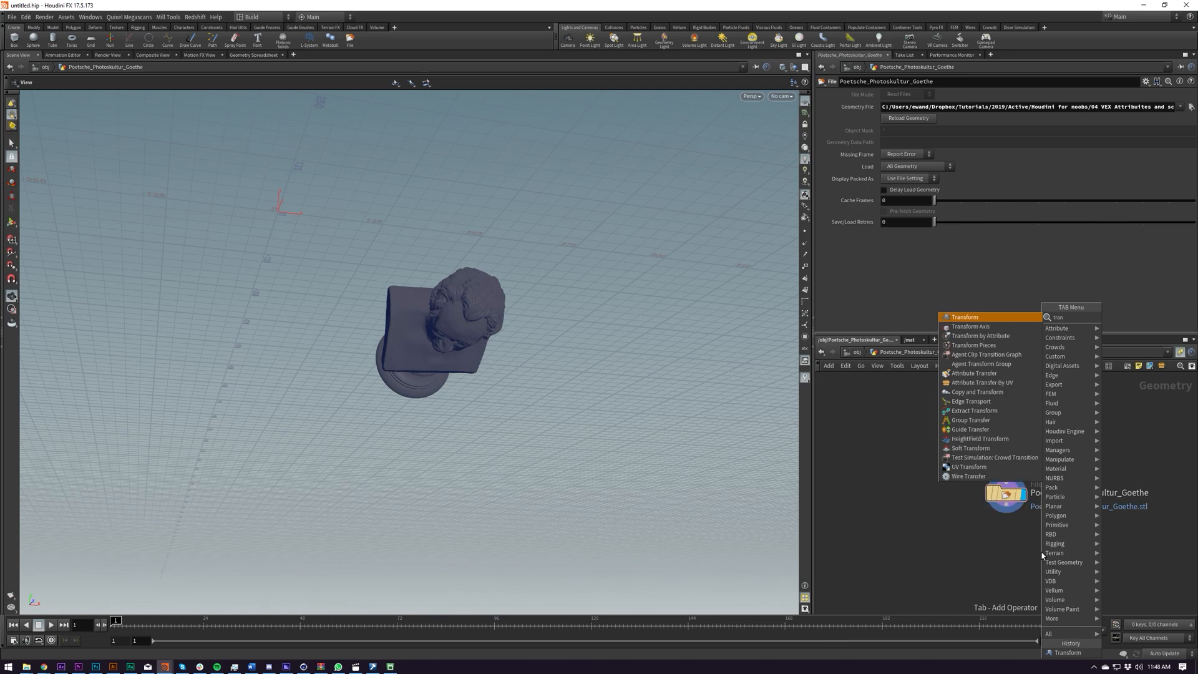
Add a Transform SOP and use Move Centroid to Origin, giving Translate -$CEX, -$CEY, -$CEZ.
left_click(964, 316)
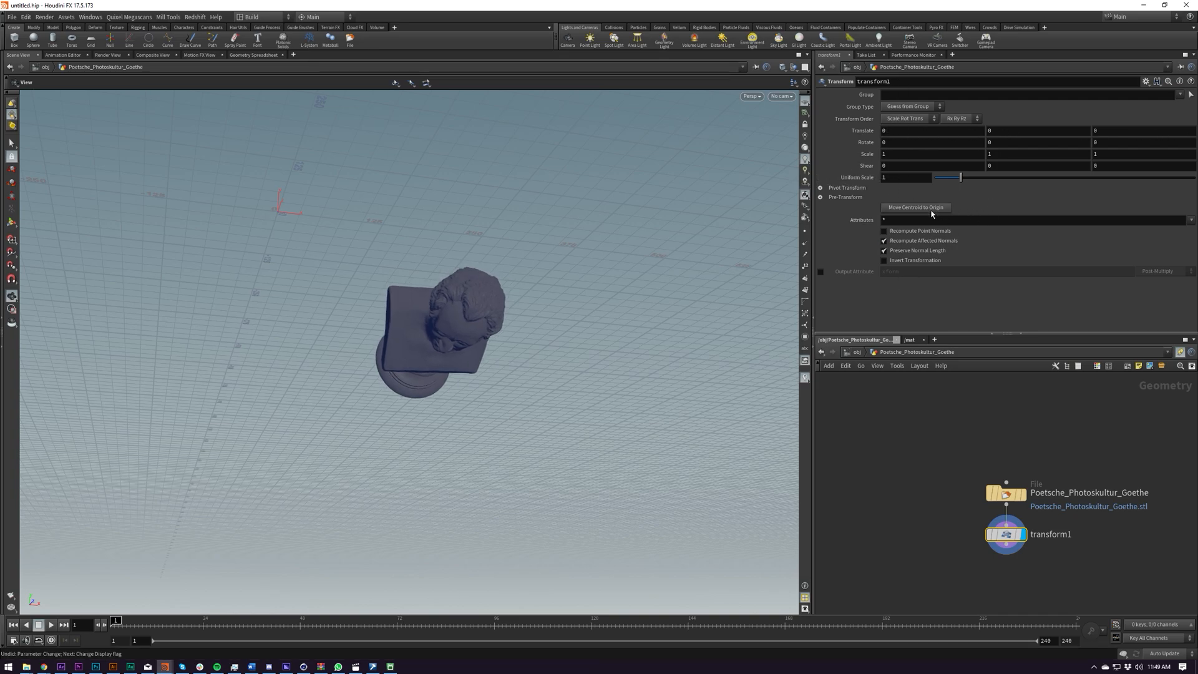
mouse_move(931, 207)
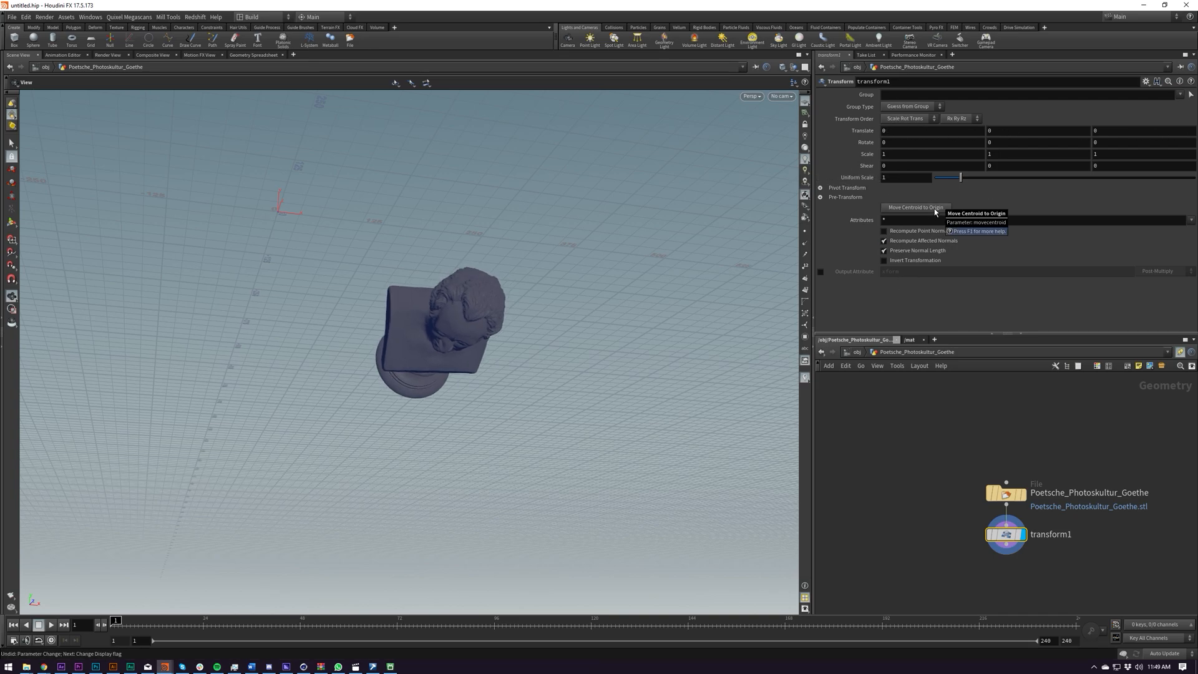
left_click(913, 208)
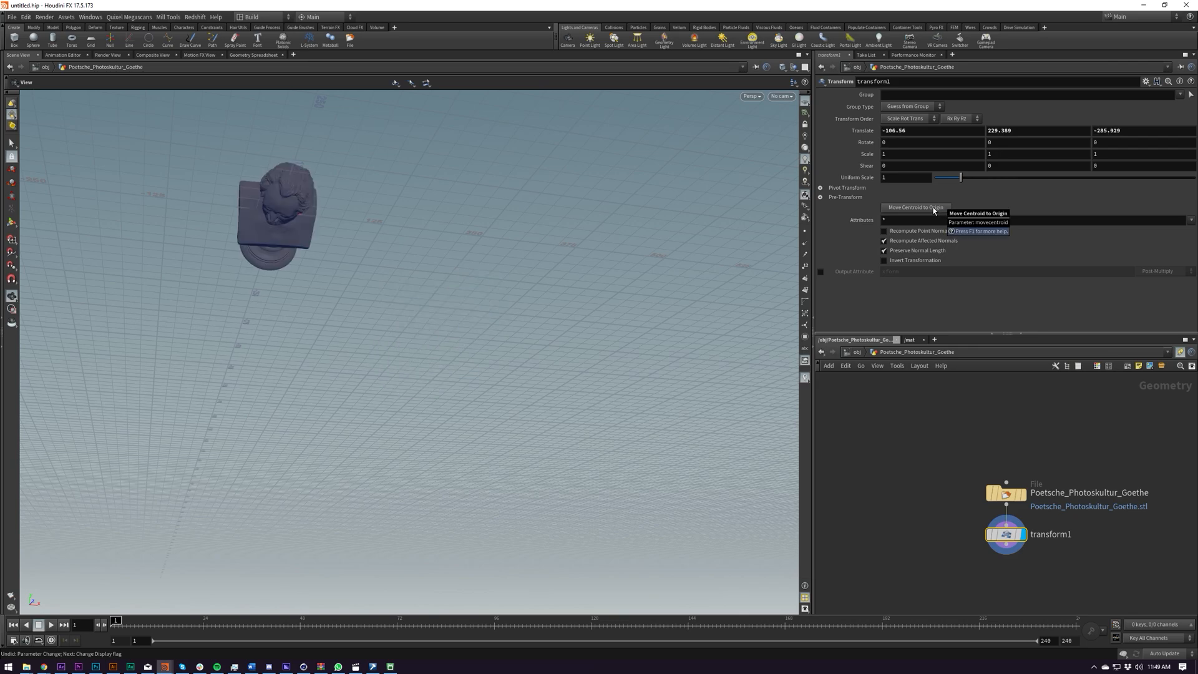
left_click(914, 207)
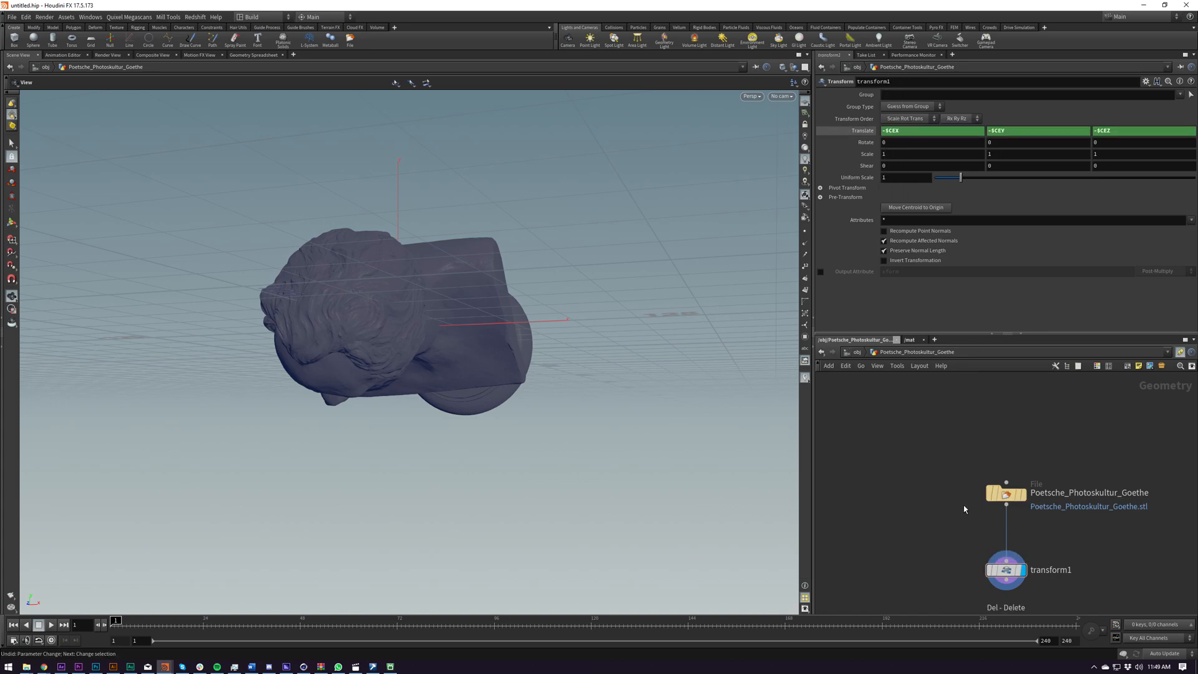
Place transform2 below transform1 with Rotate X set to -90.
left_click(1005, 493)
type("-90")
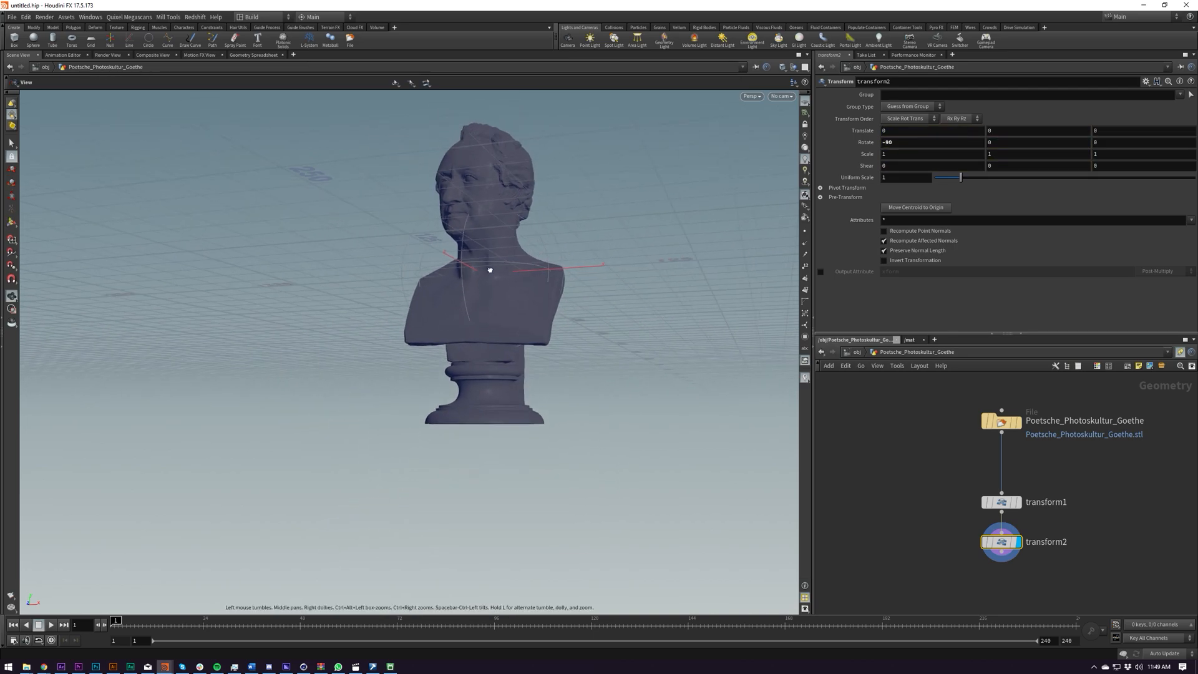
Add a Reverse SOP after transform2 and display it so the bust shades grey.
key("Tab")
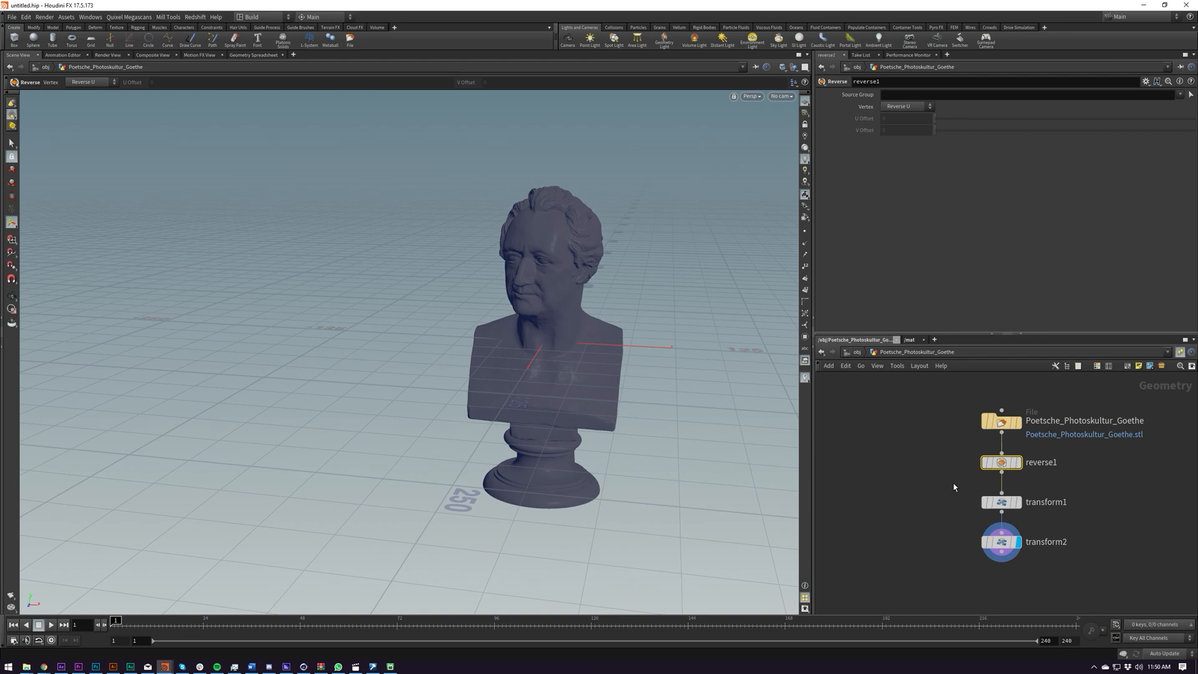
left_click(1001, 461)
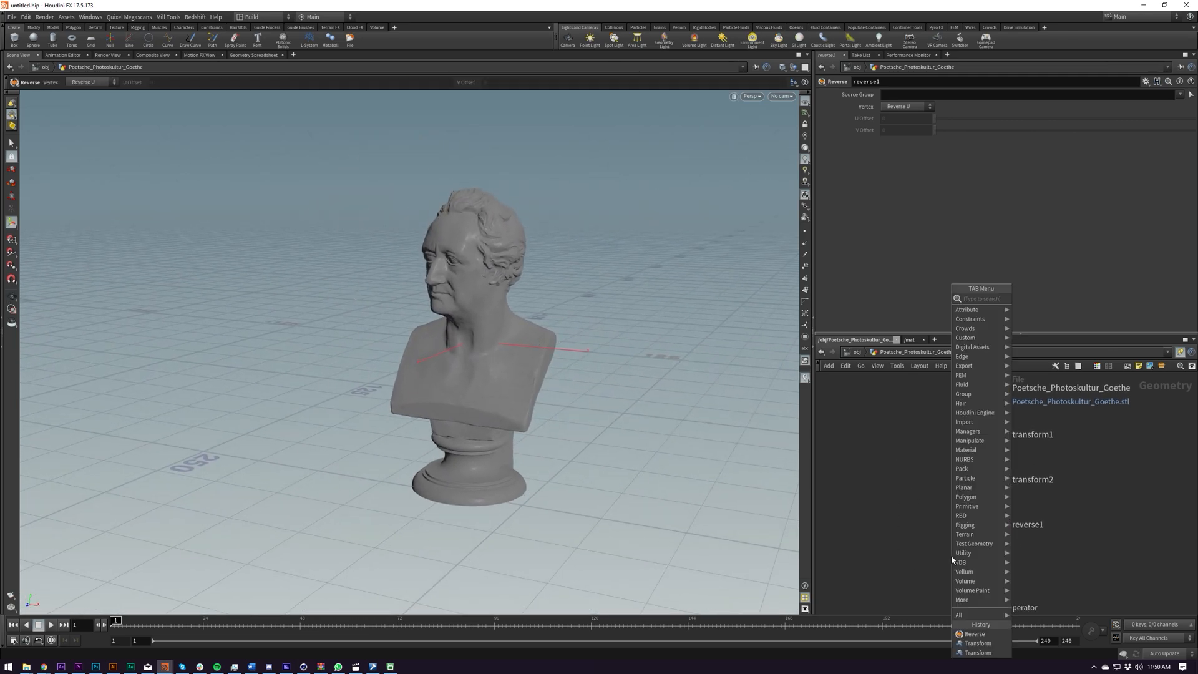
Add transform3 after reverse1 with $YMAX in Translate Y.
left_click(978, 643)
type("$YMAX")
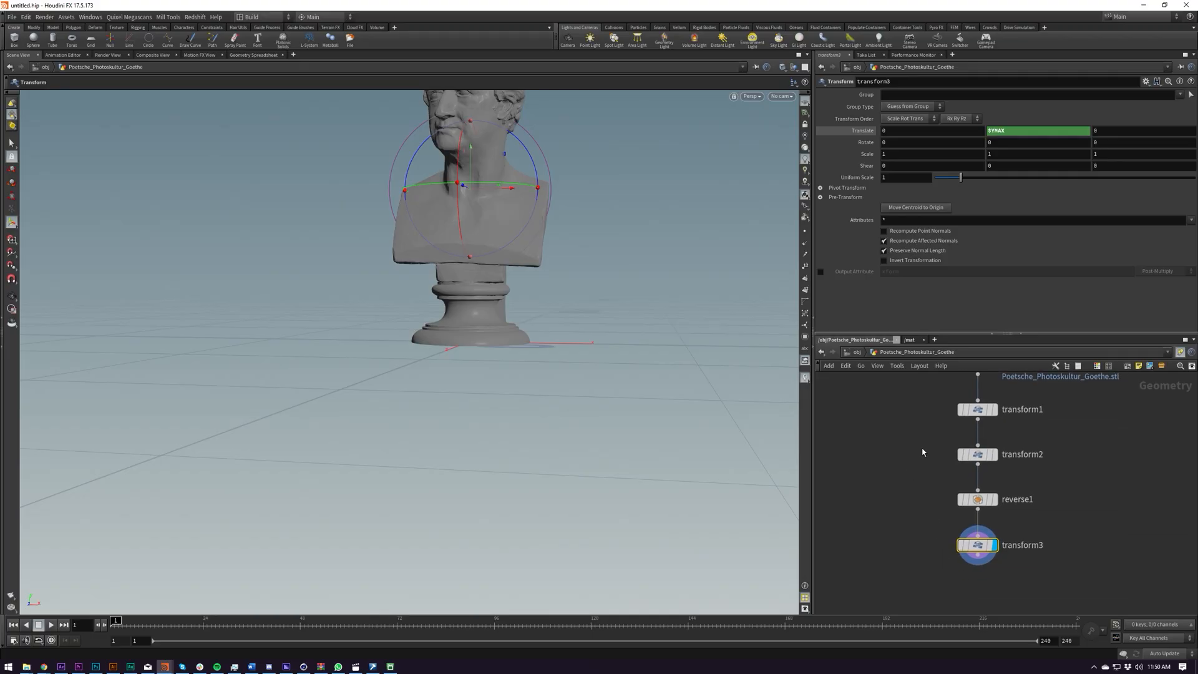
mouse_move(998, 560)
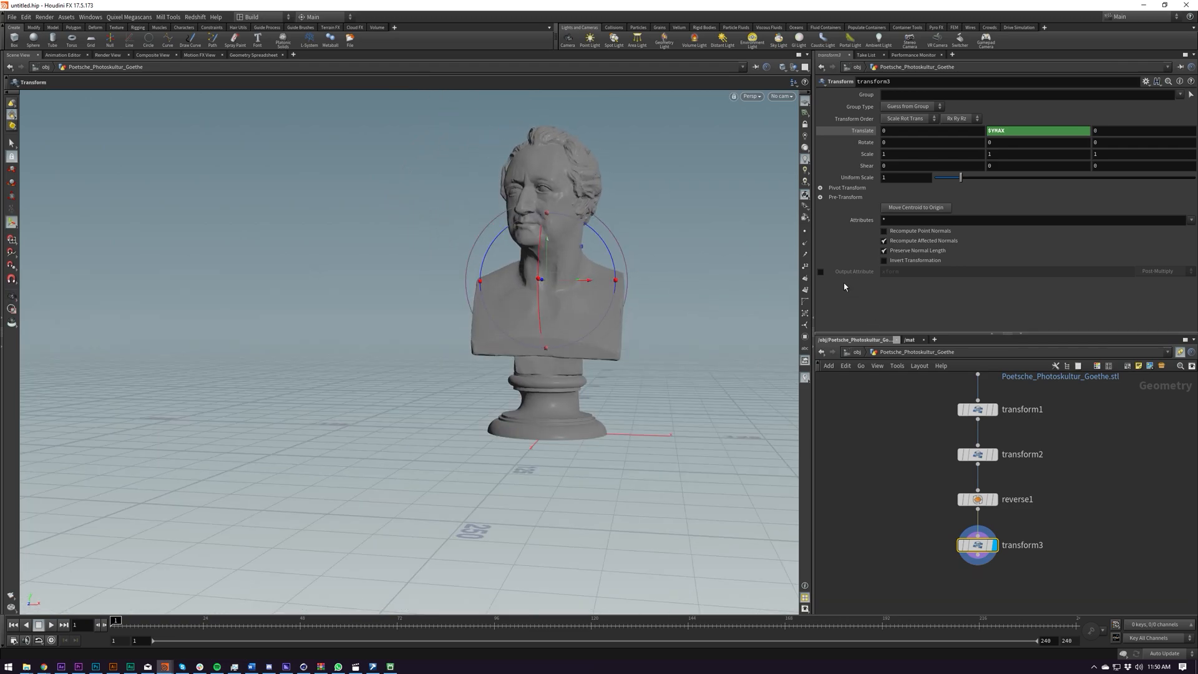
Expand Pivot Transform on transform3 and enter $YMIN as Pivot Translate Y.
left_click(818, 187)
type("$Y")
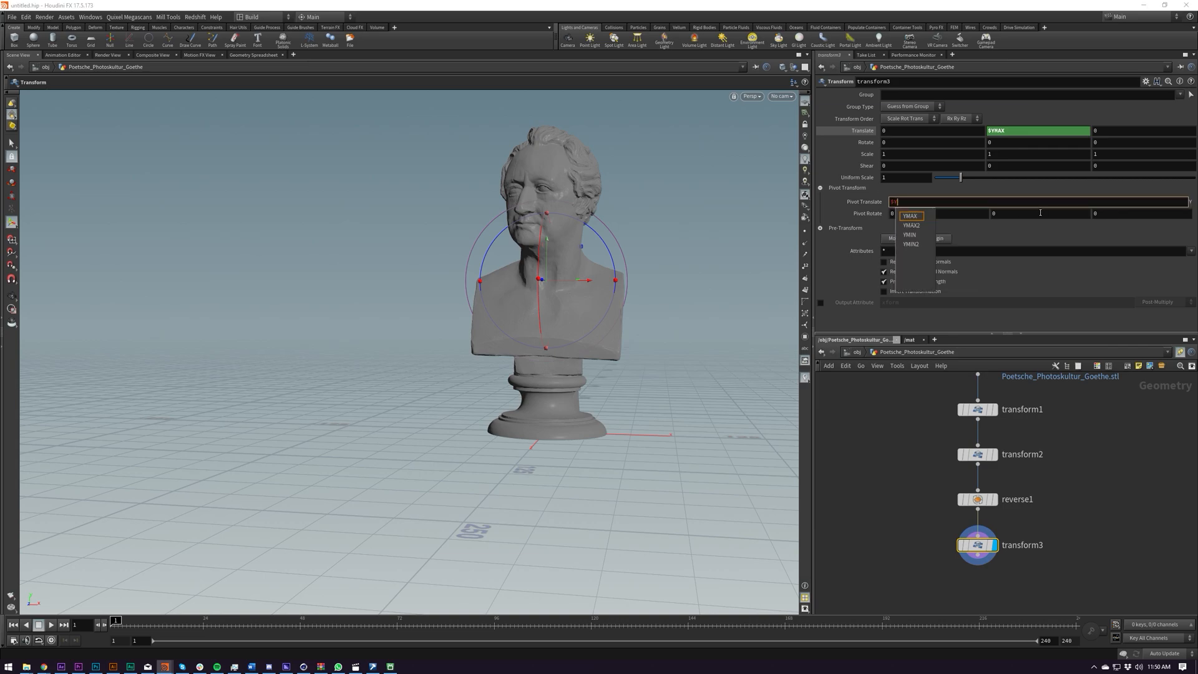
left_click(909, 235)
type("CE")
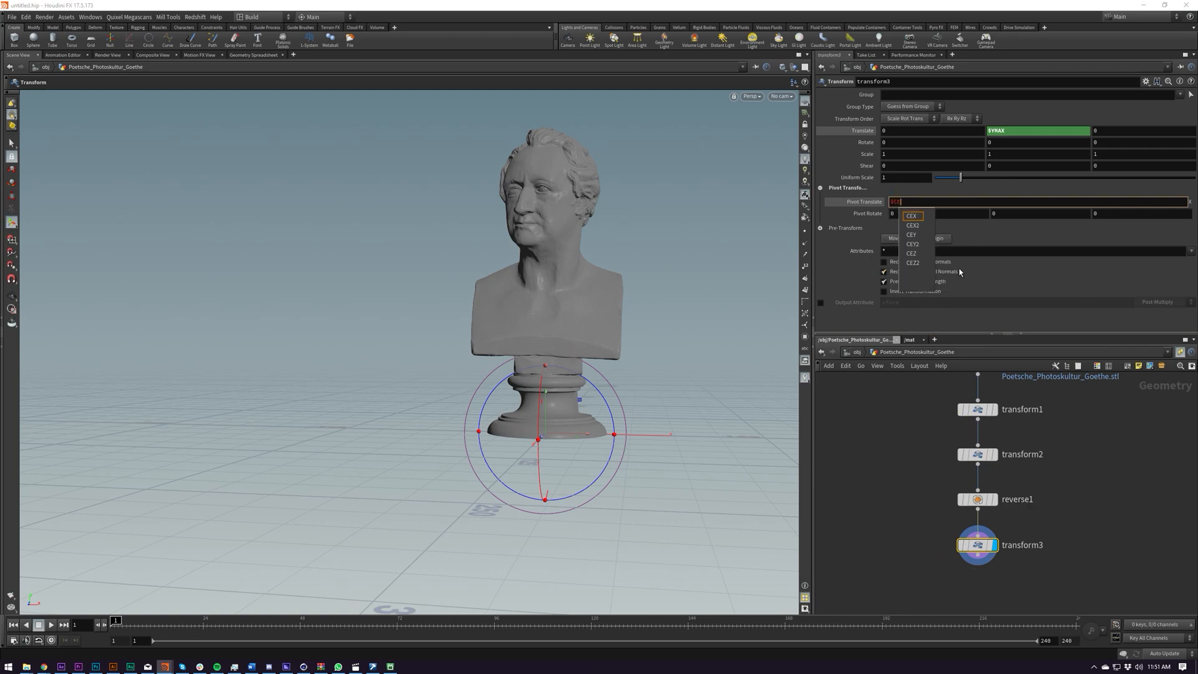
left_click(910, 215)
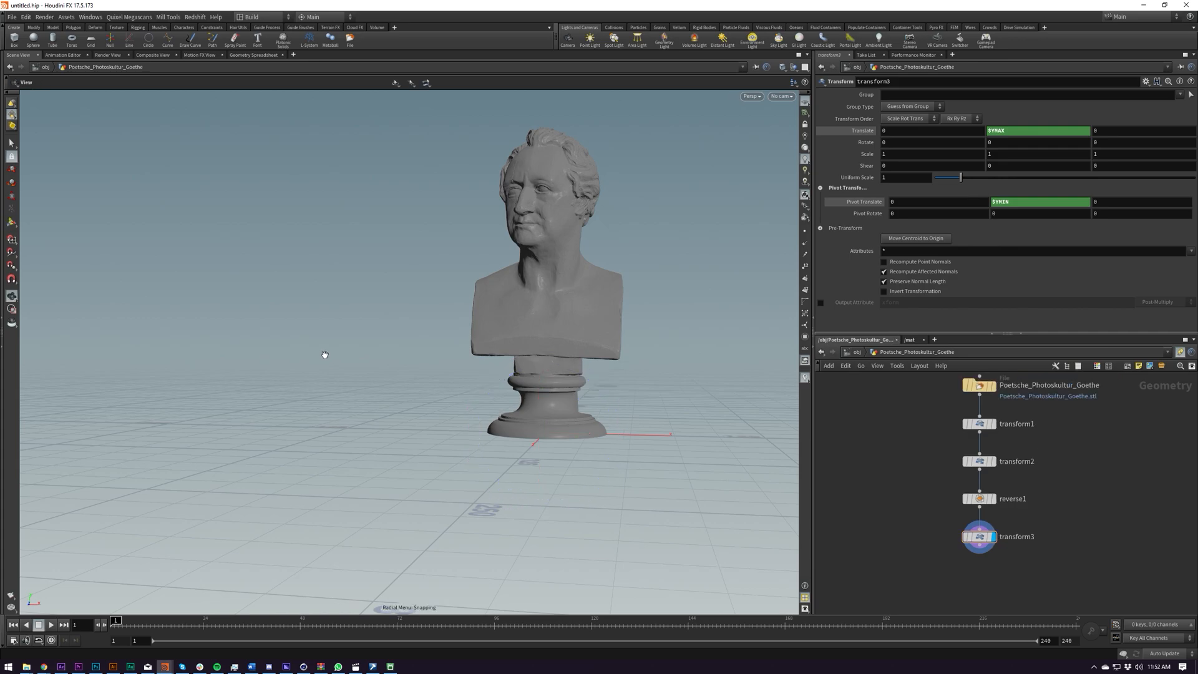
Bring up the viewport quick options and its snapping modes.
left_click(324, 355)
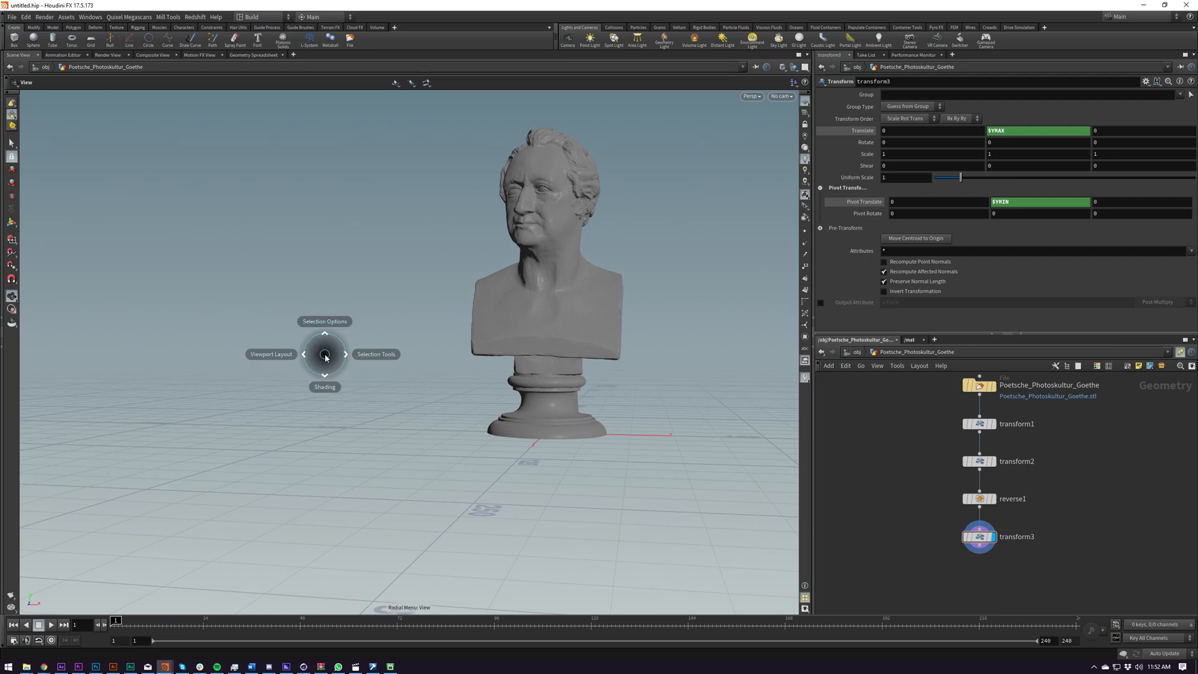
left_click(325, 355)
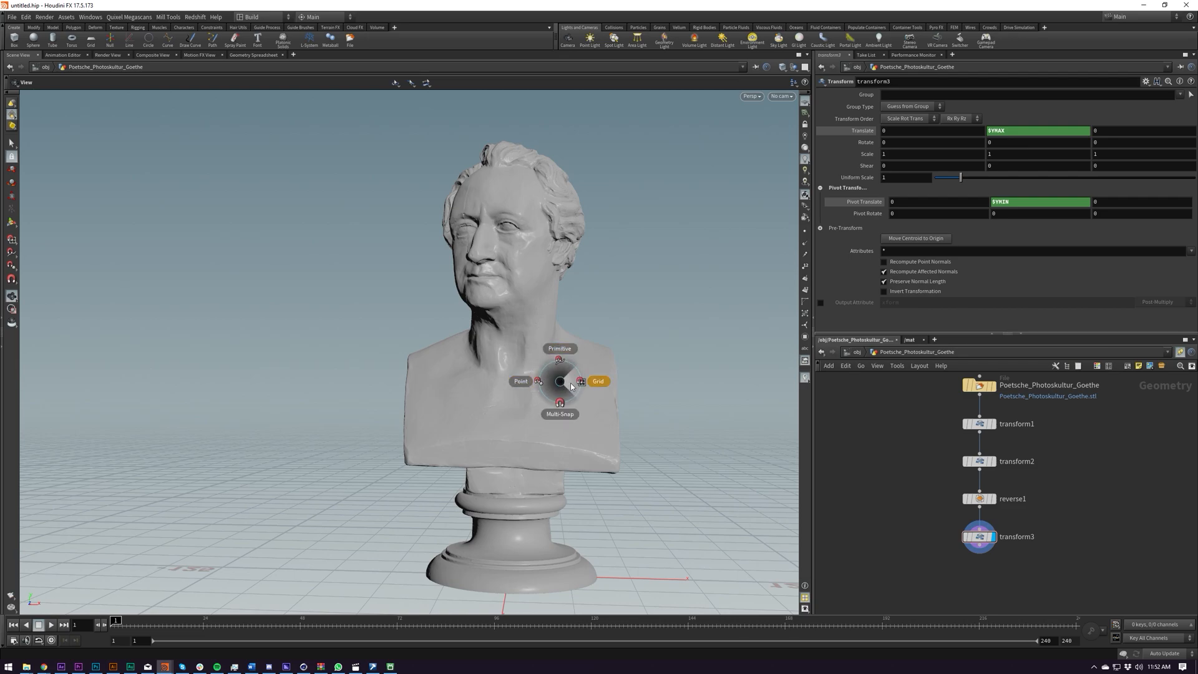
mouse_move(619, 383)
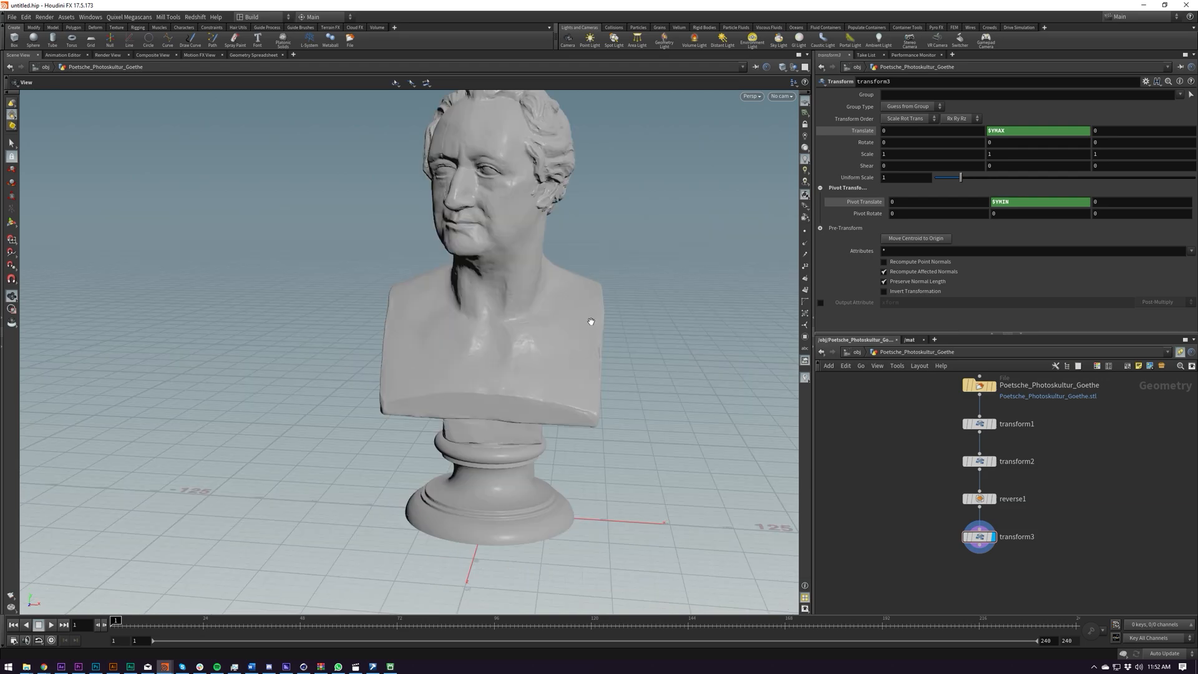
mouse_move(625, 389)
type("bo")
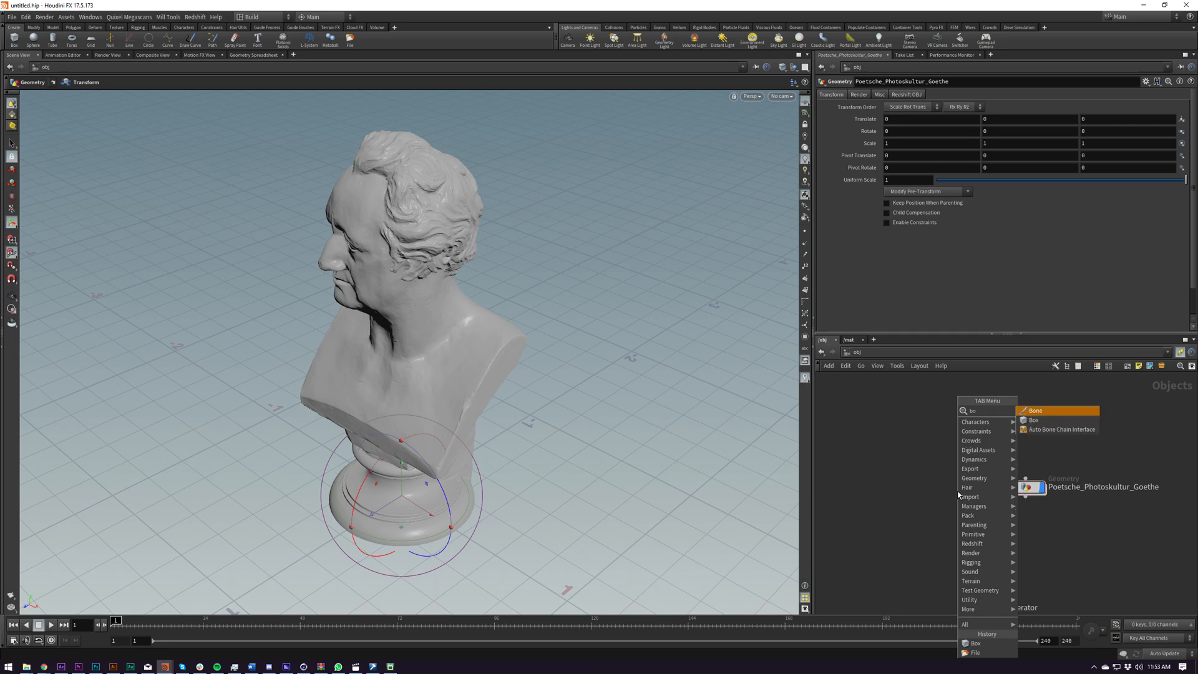
Place a Box object as box1 in the /obj network beside the Goethe geometry.
left_click(1033, 419)
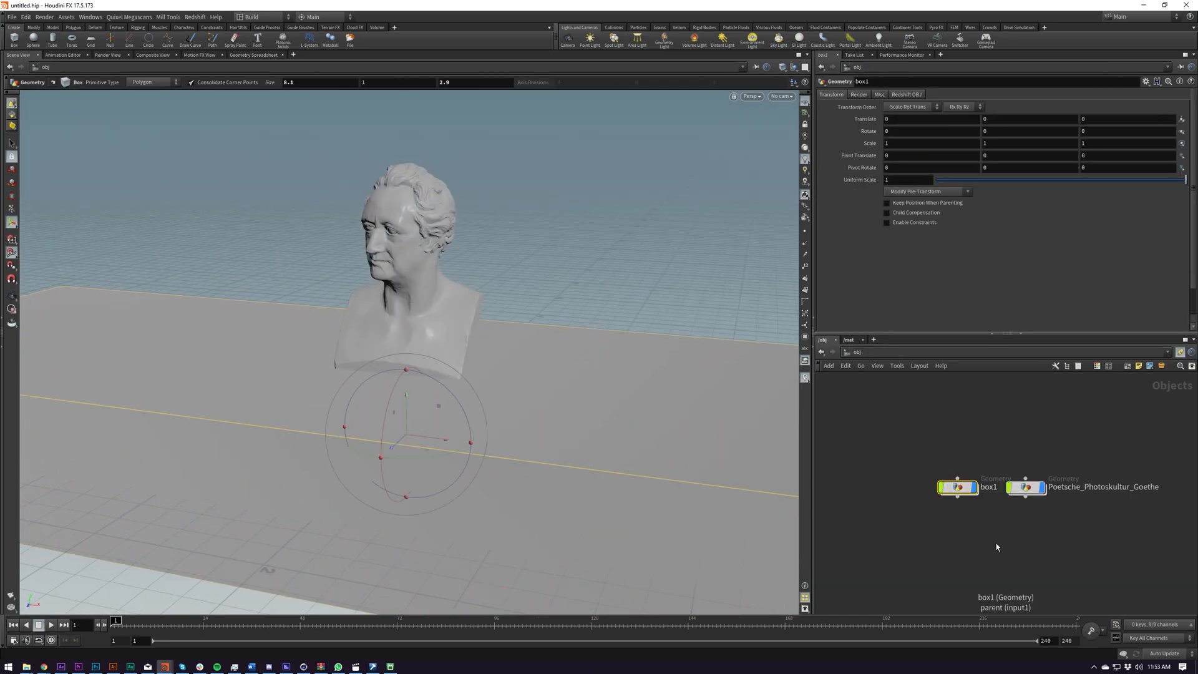
left_click(1026, 486)
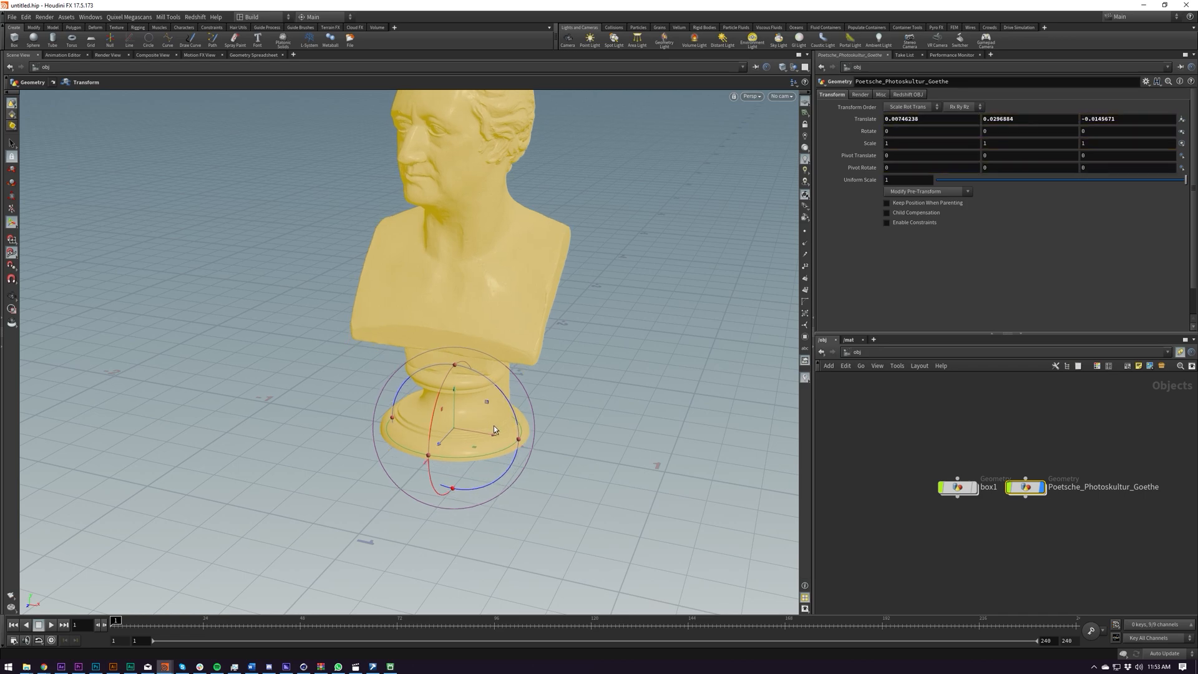
key("ctrl+z")
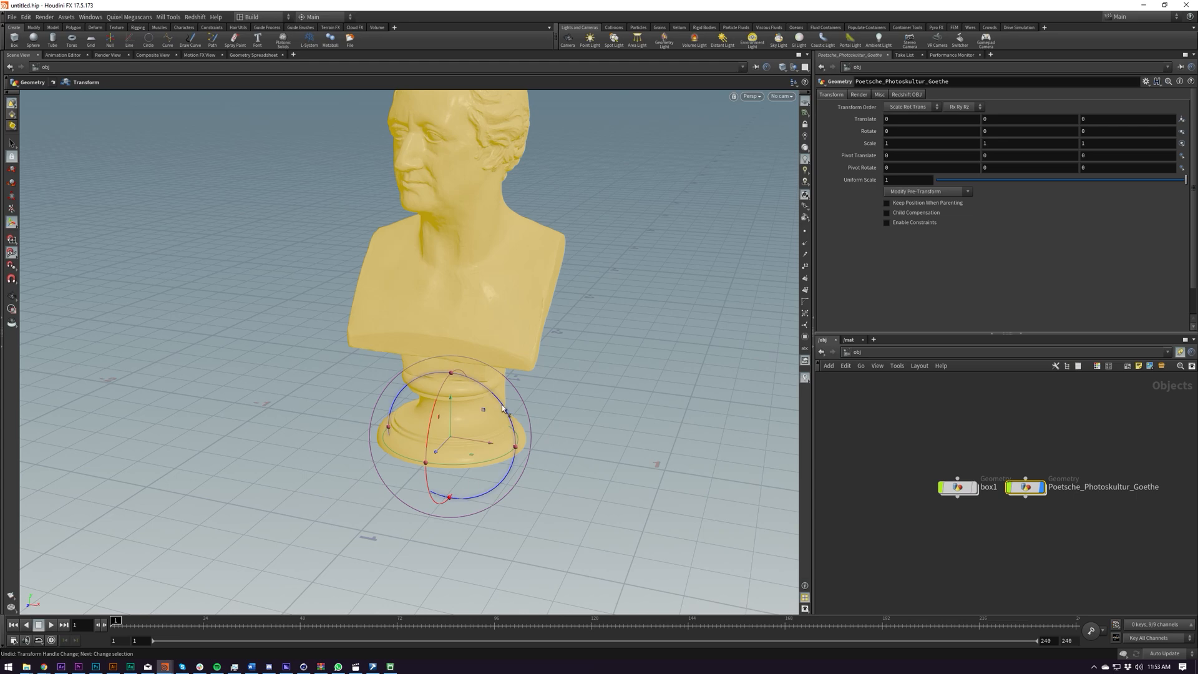
mouse_move(554, 453)
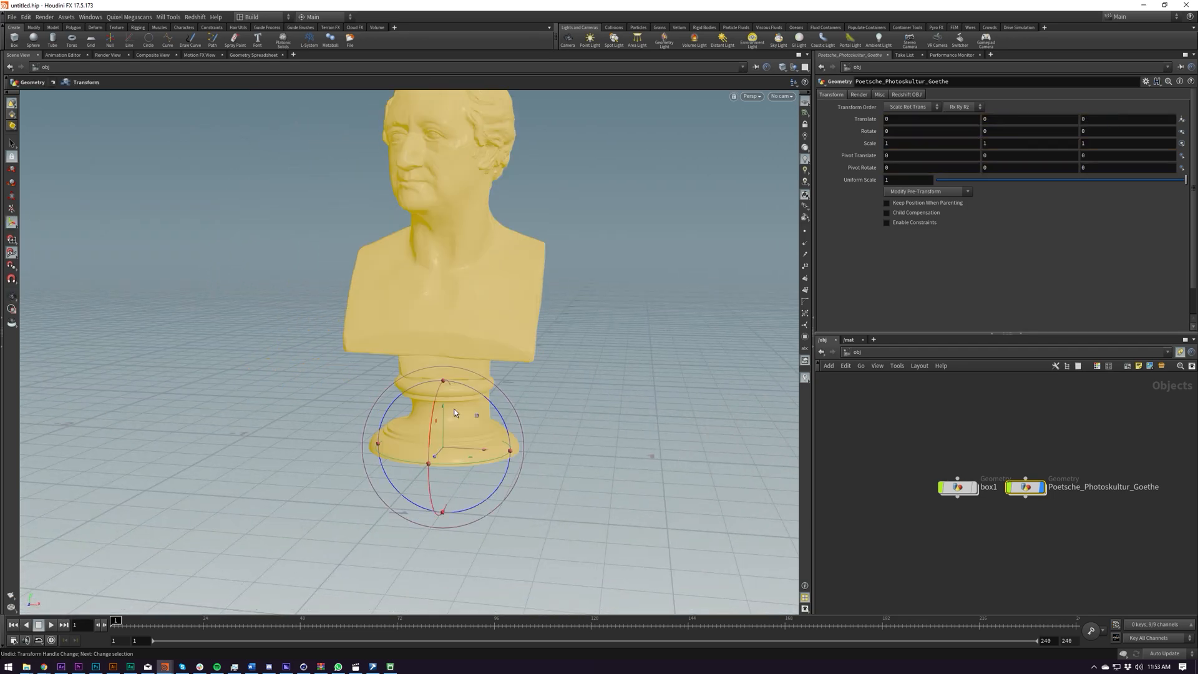
mouse_move(956, 487)
type("bo")
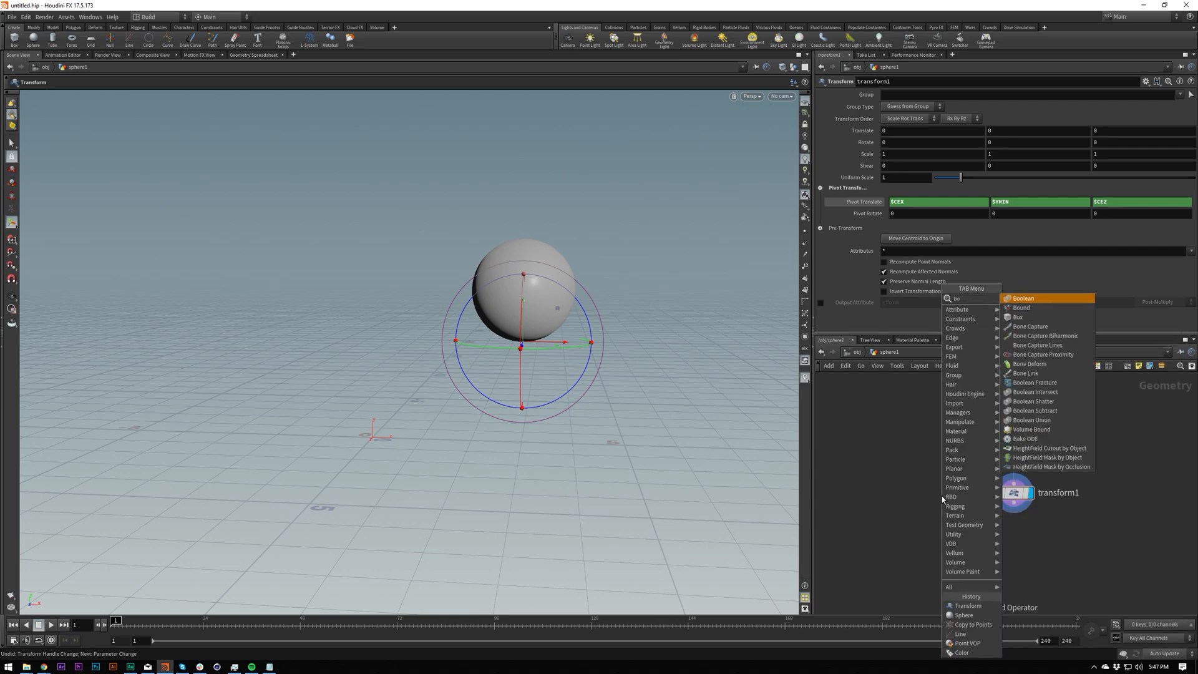
Add box1 with transform2 below it and display the box transform's result.
left_click(1020, 316)
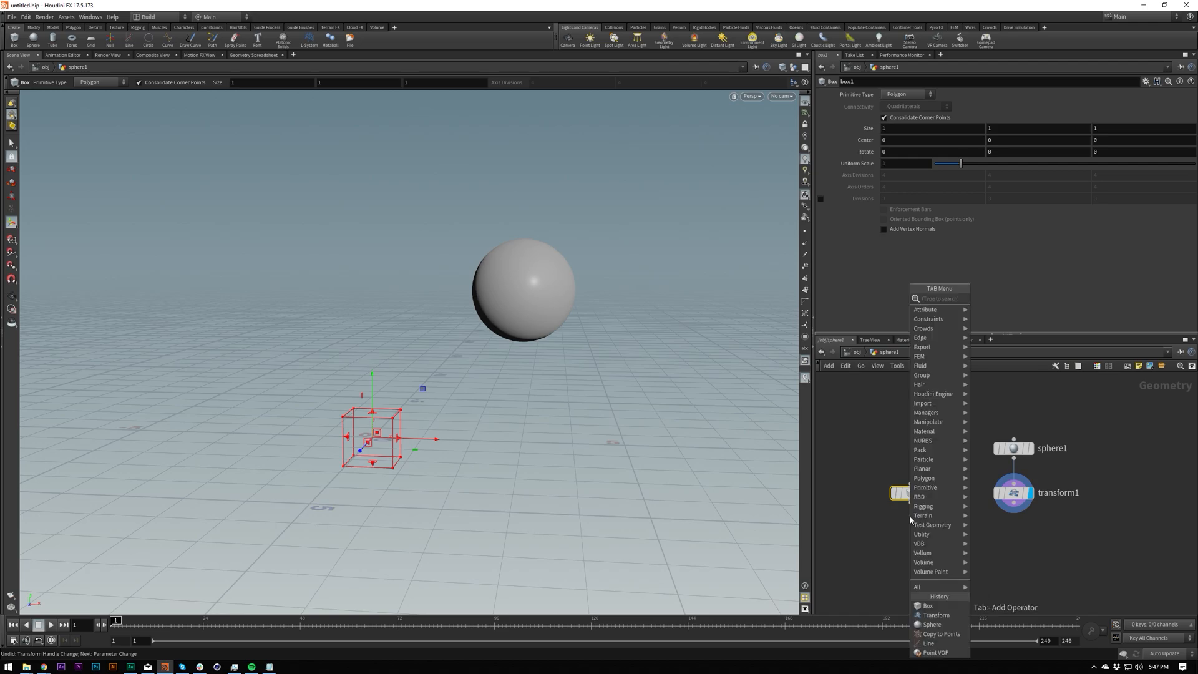
left_click(936, 616)
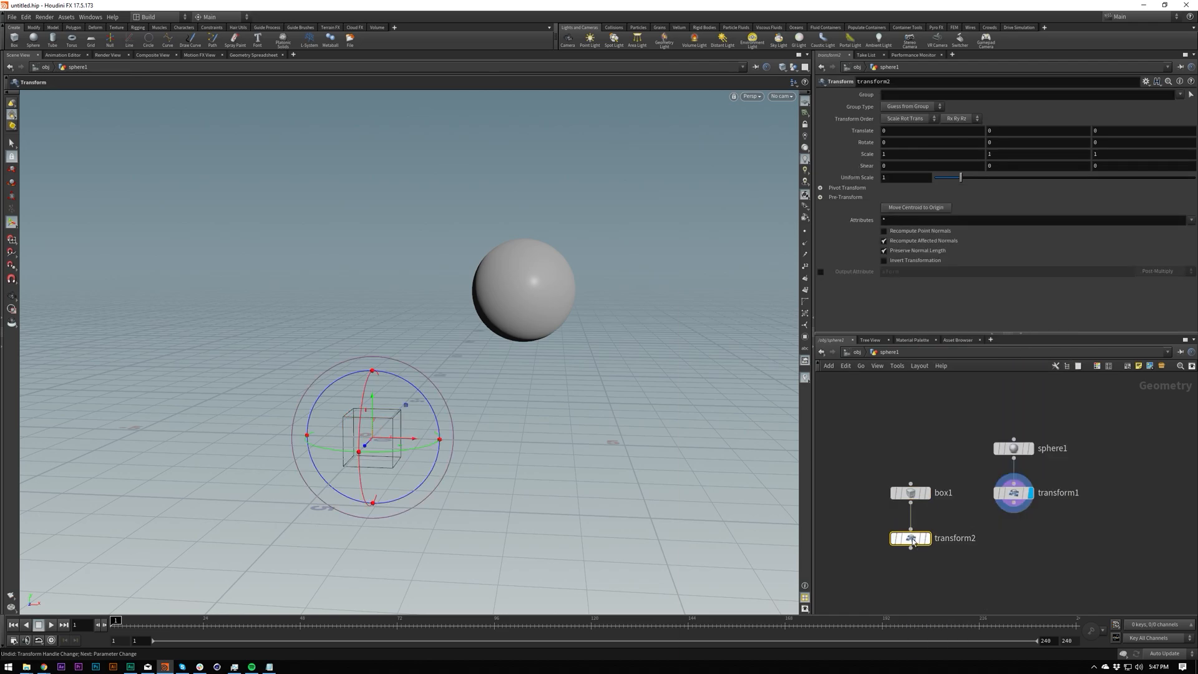
left_click(1013, 448)
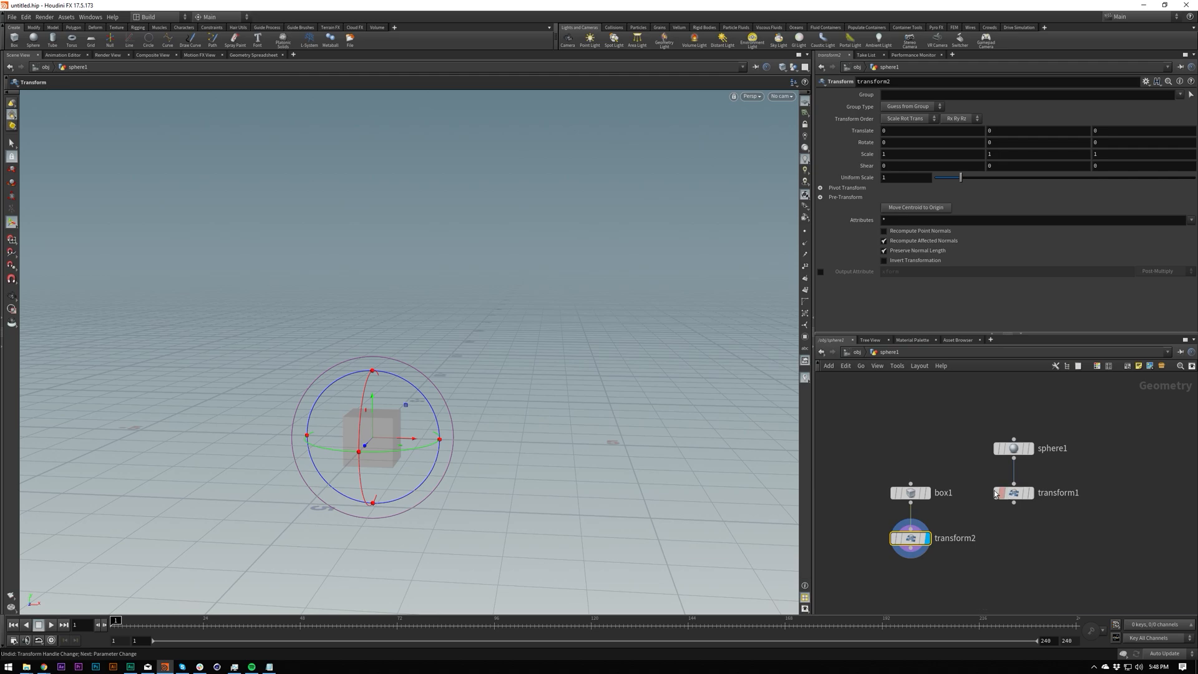
Set sphere1's Primitive Type to Polygon, then return to the box transform's settings.
left_click(1013, 492)
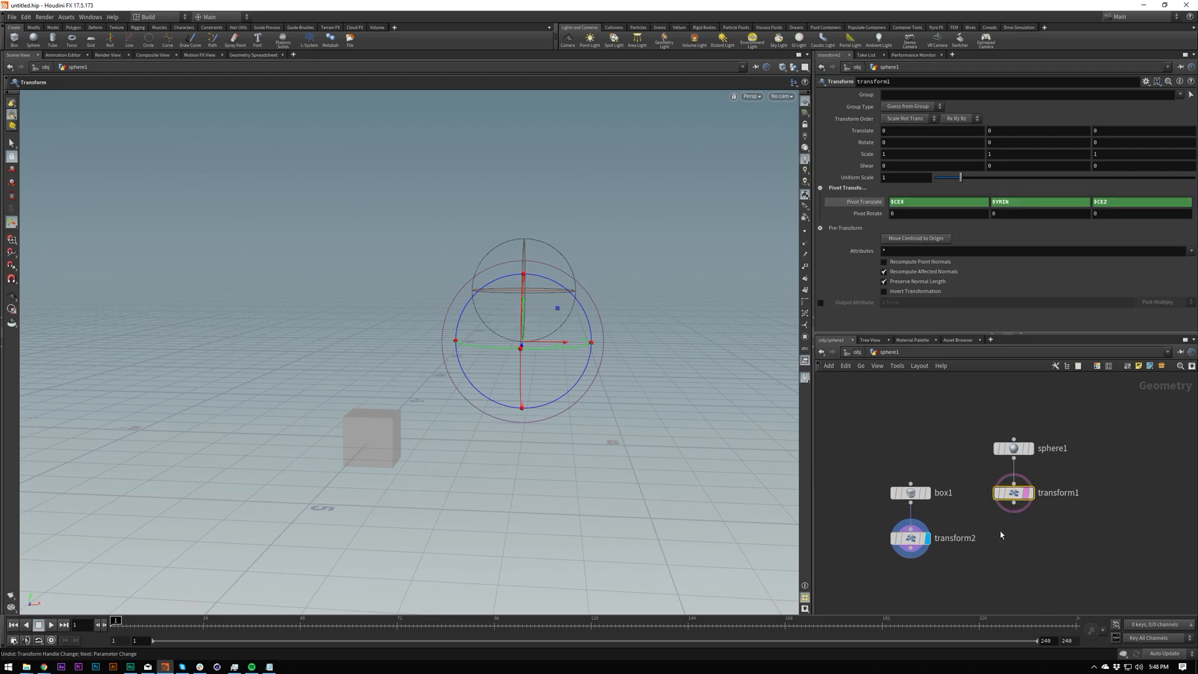
left_click(1014, 448)
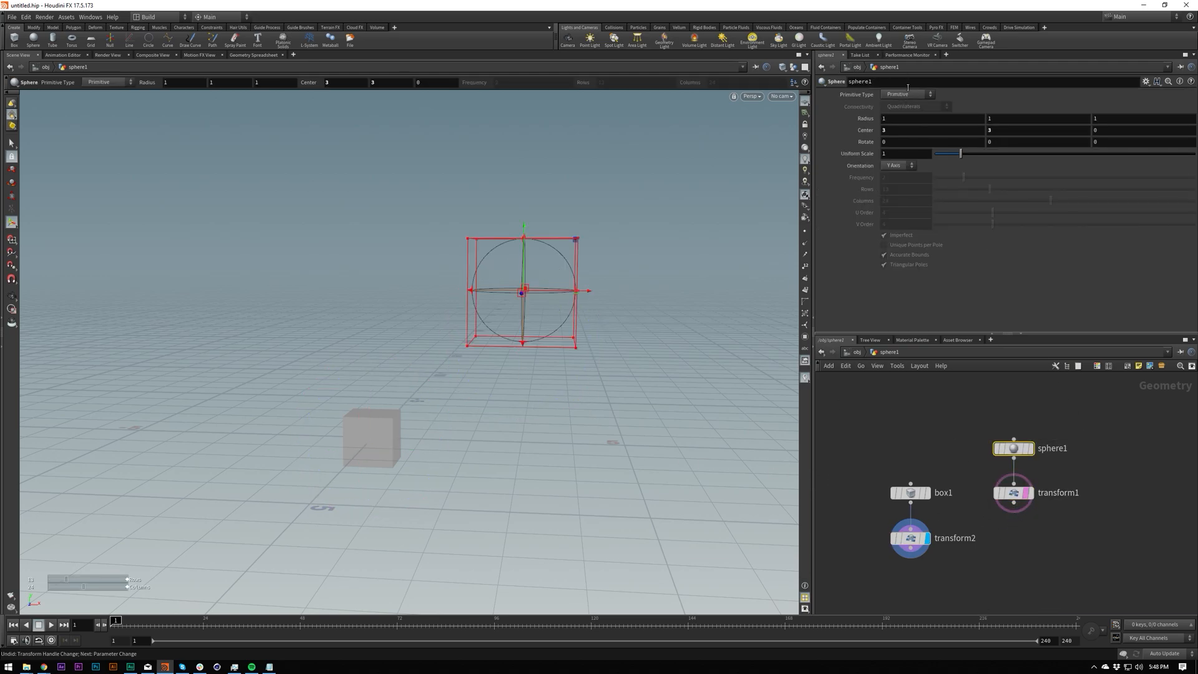
left_click(905, 93)
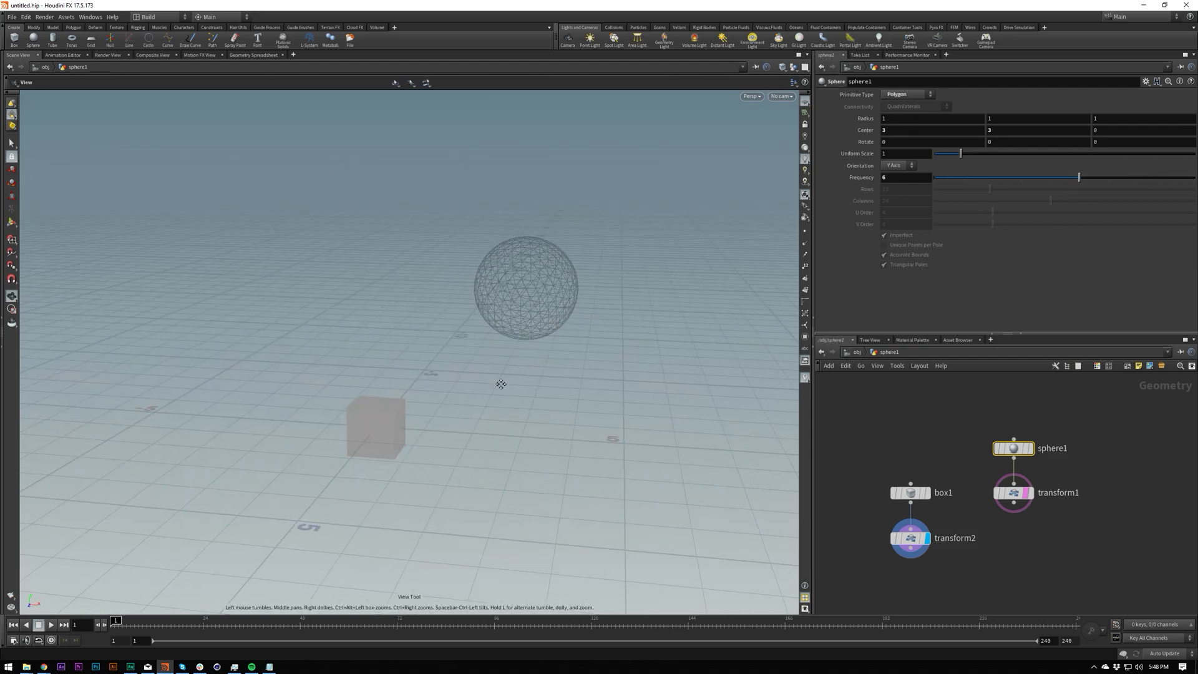
left_click(909, 536)
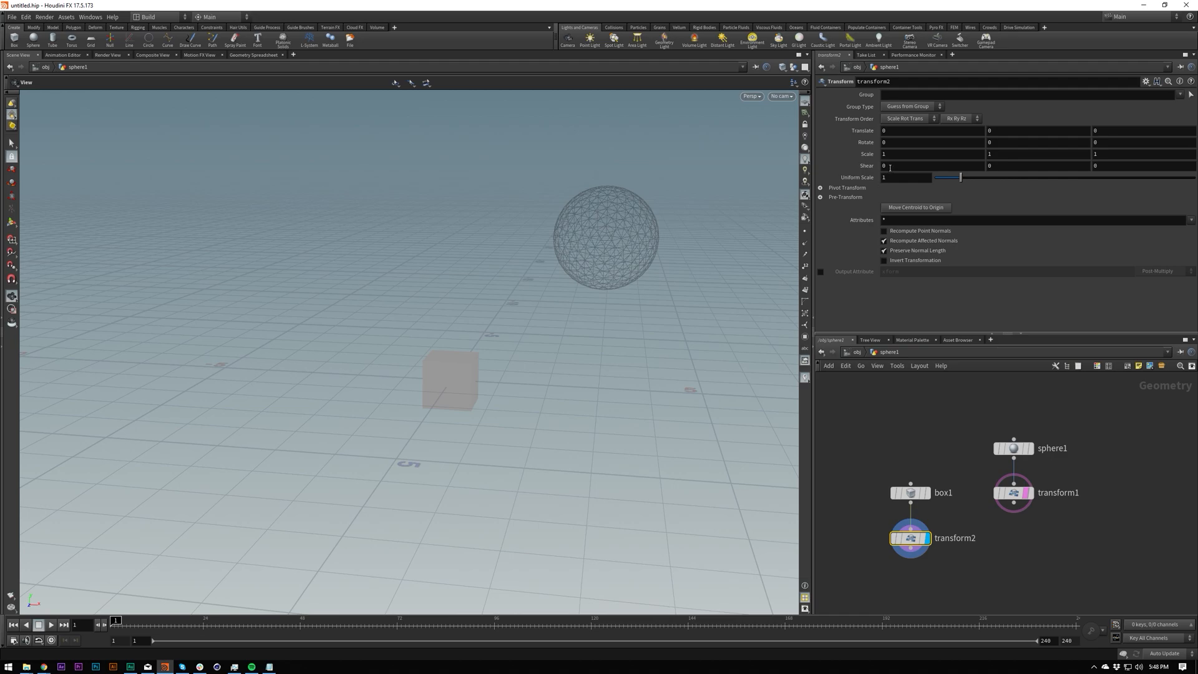
mouse_move(897, 191)
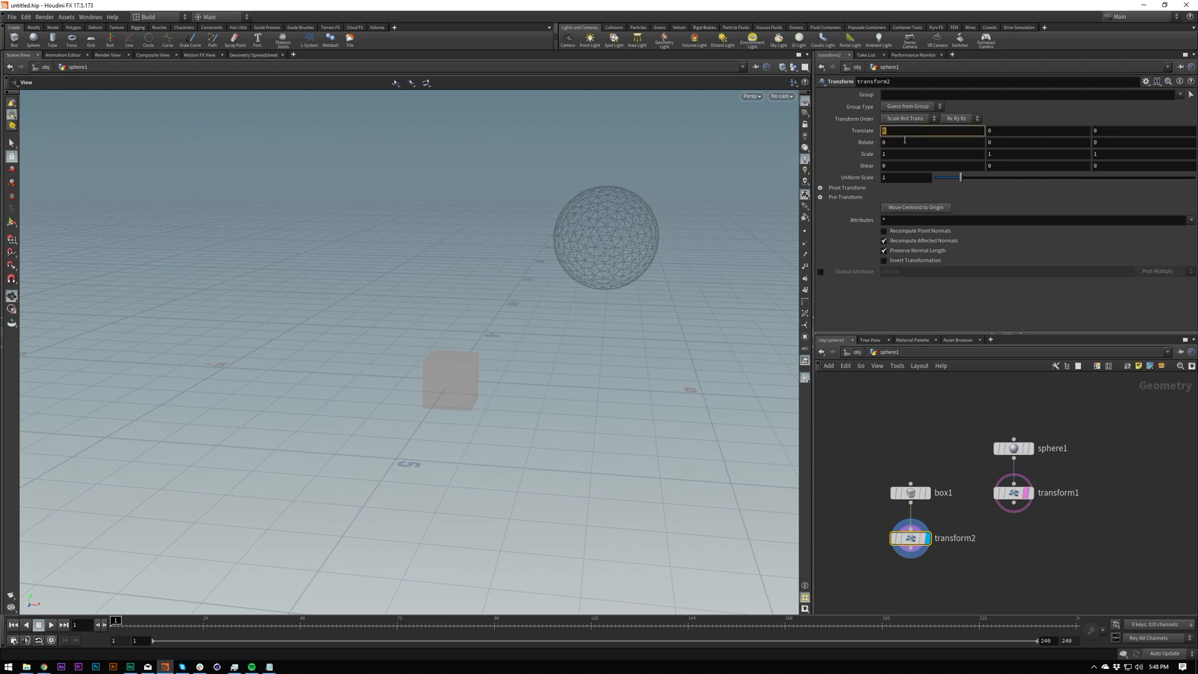
Enter centroid("/obj/sphere1/transform1") in transform2's Translate X, building the path with autocomplete.
type("centroid(")
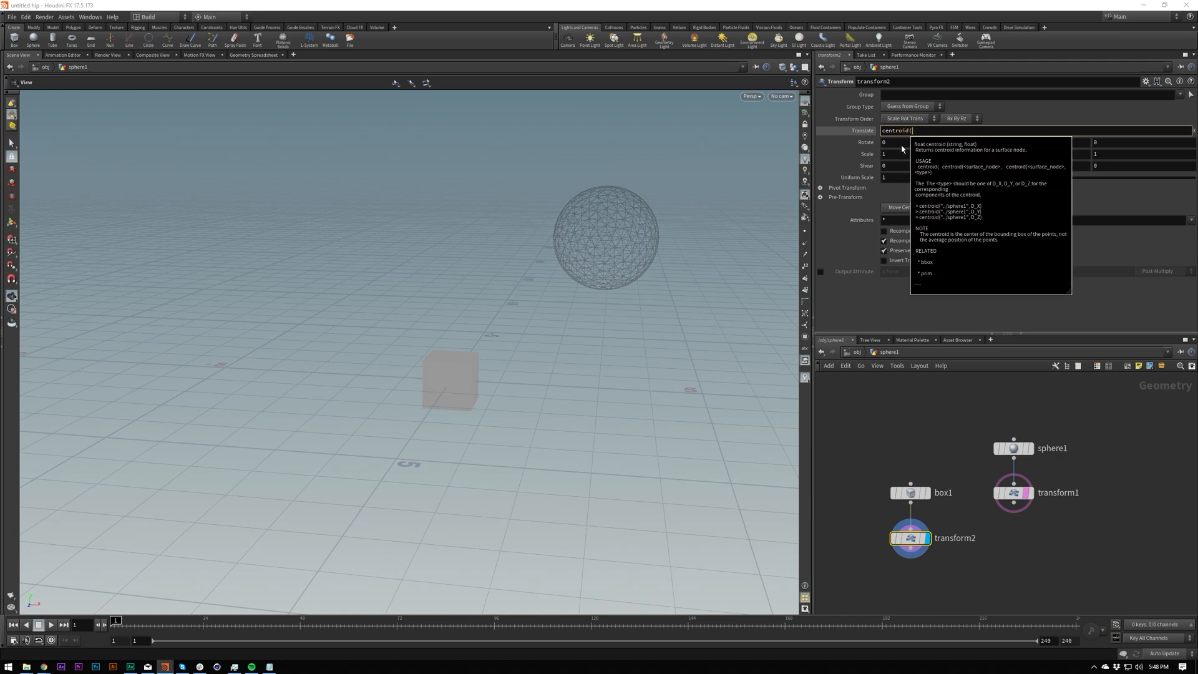
type("\"../")
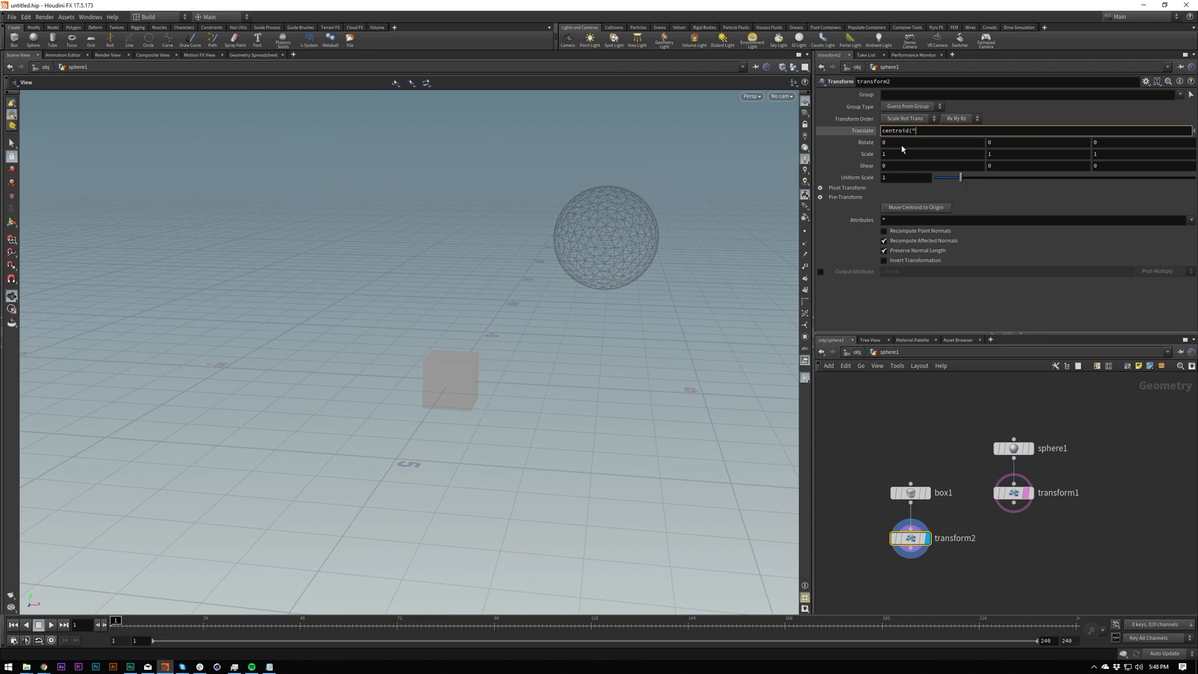
type("ob")
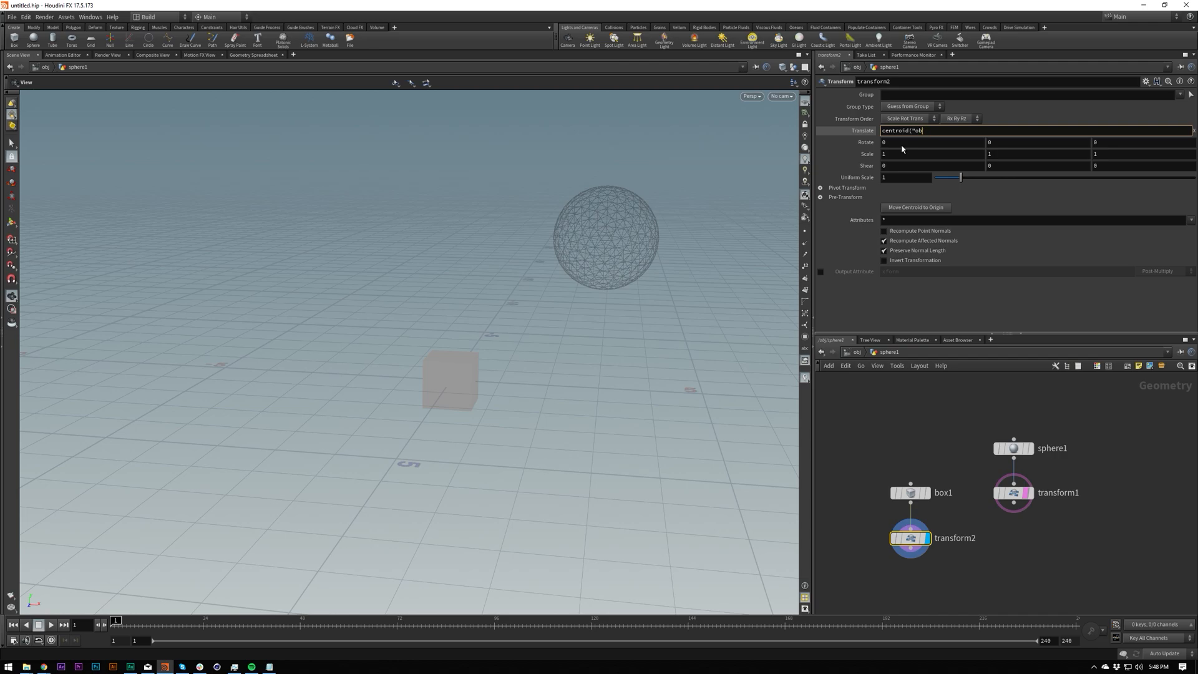
type("/obj/sphere1/")
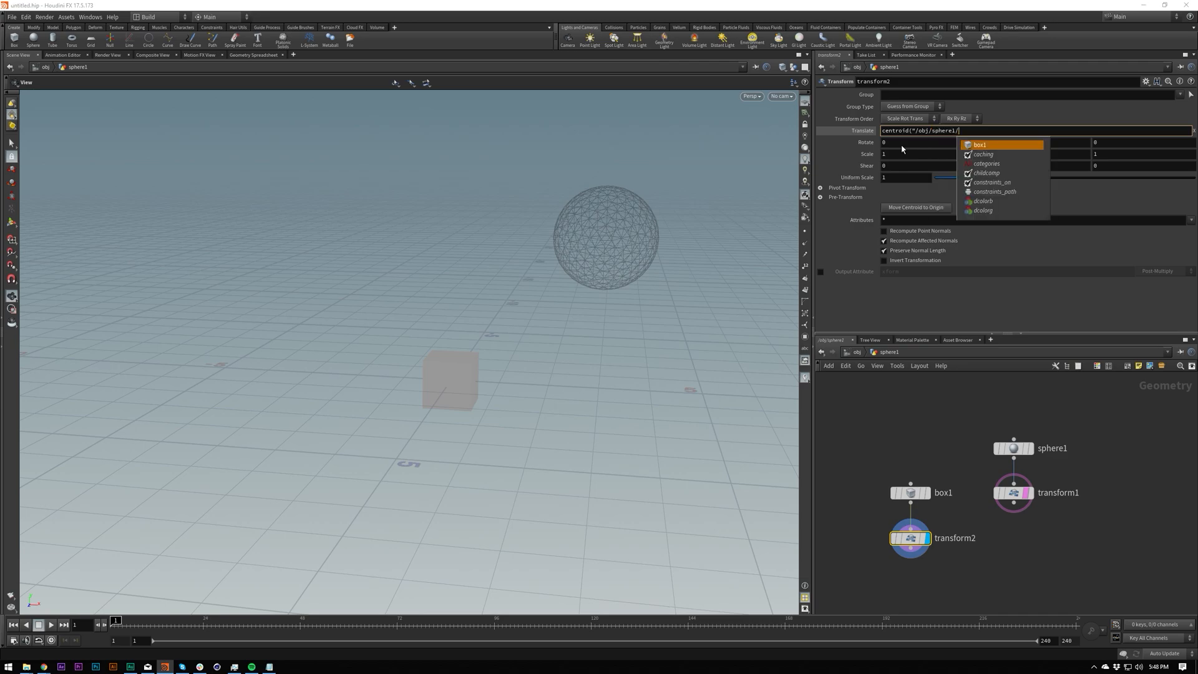
scroll("down", 3)
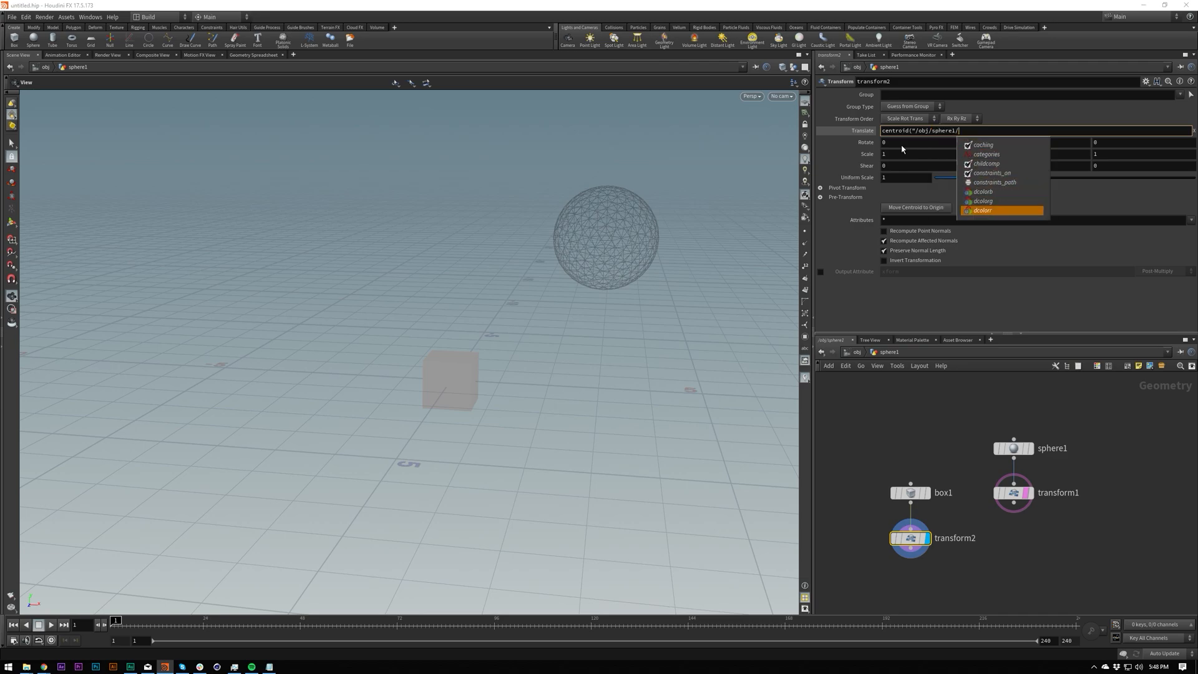
type("sp")
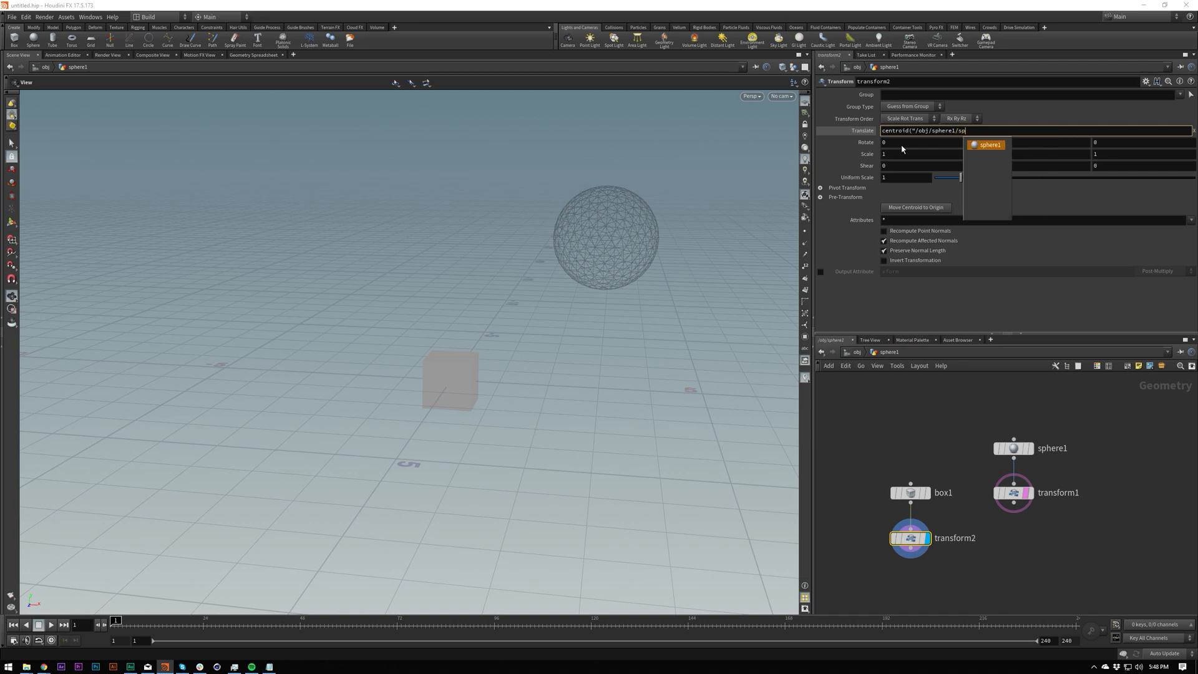
type("transform1\"")
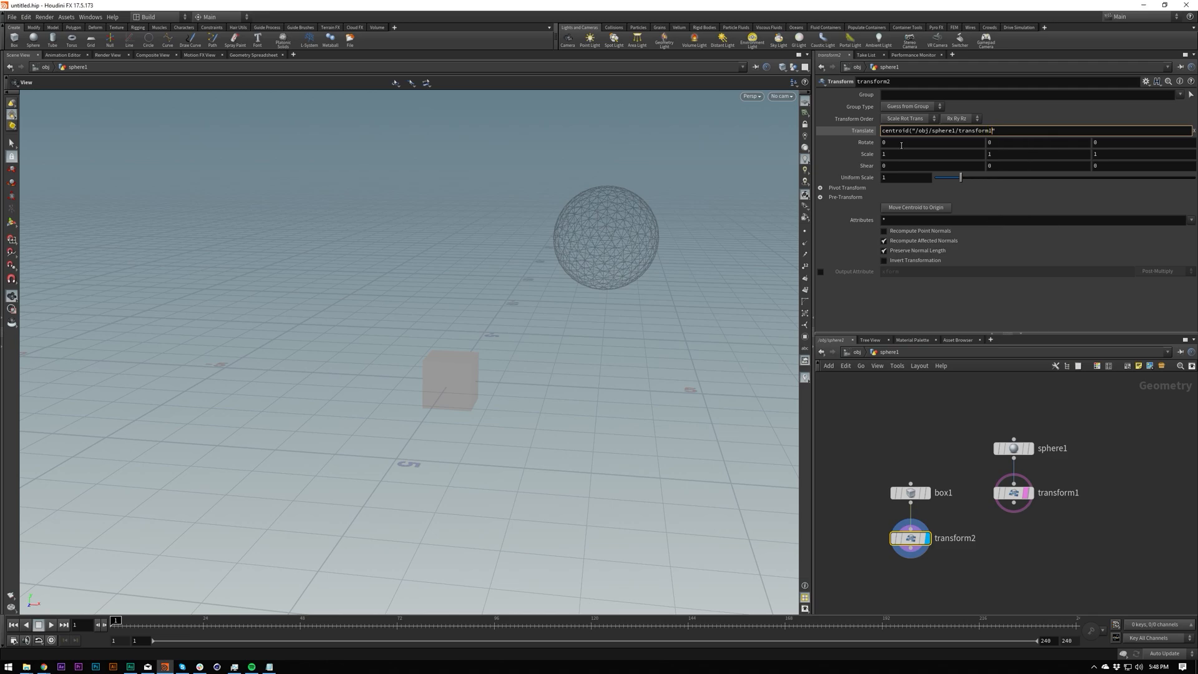
type(")")
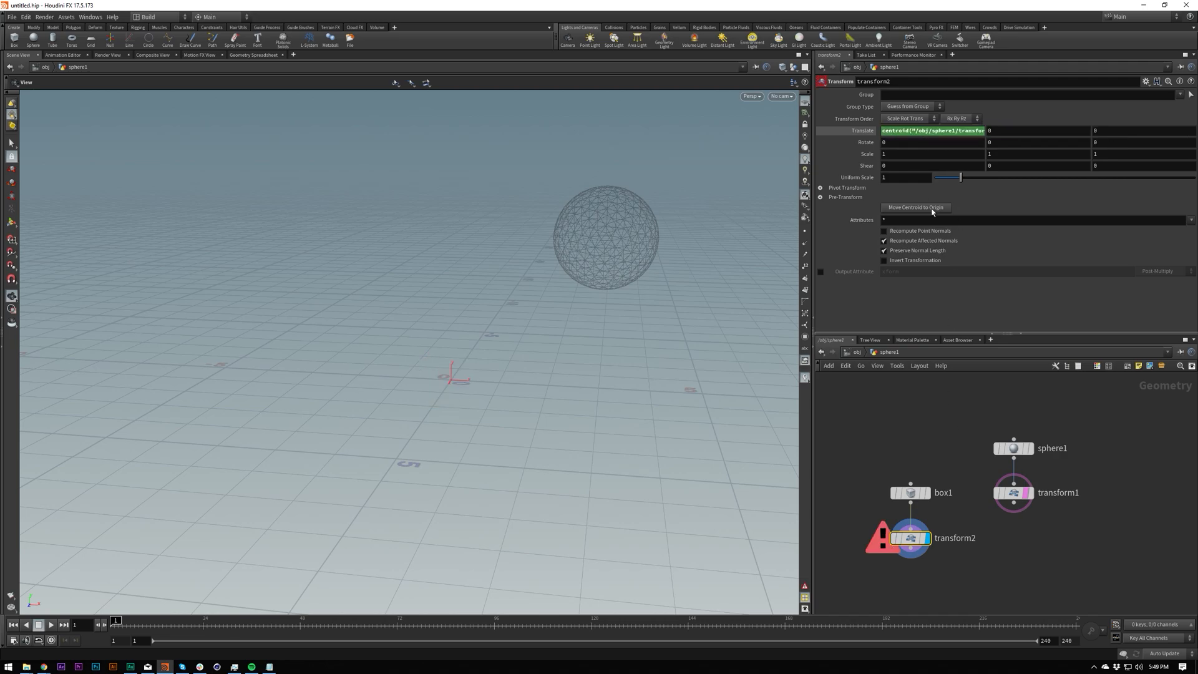
mouse_move(911, 536)
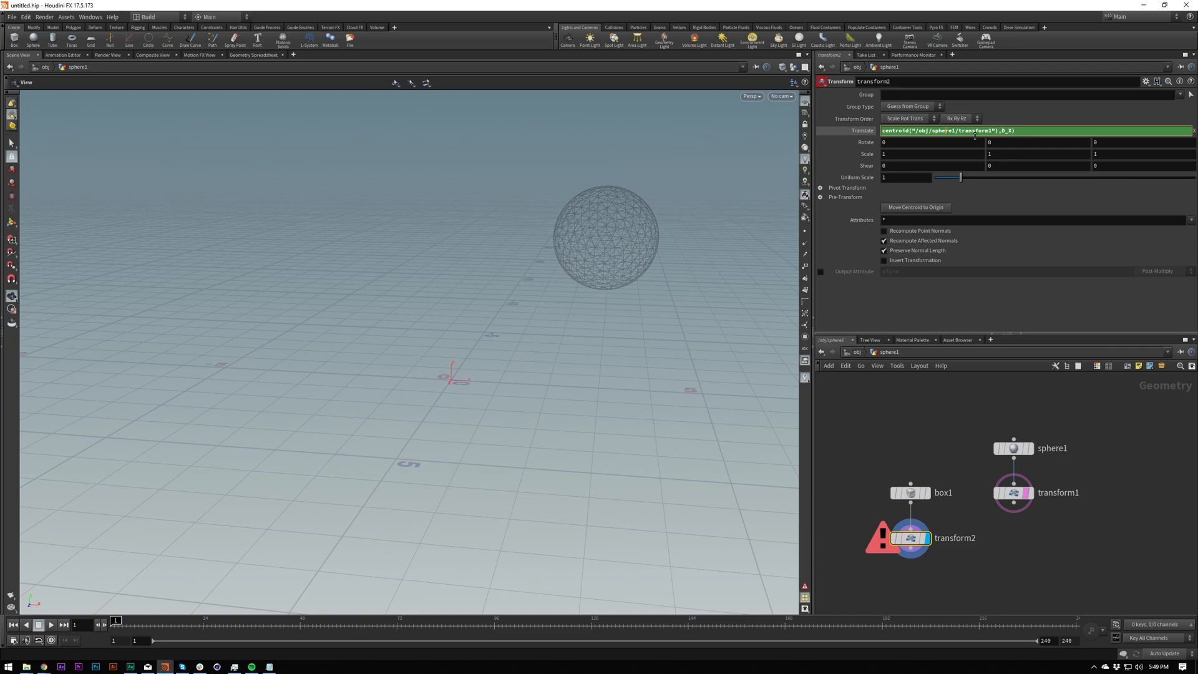
mouse_move(1015, 200)
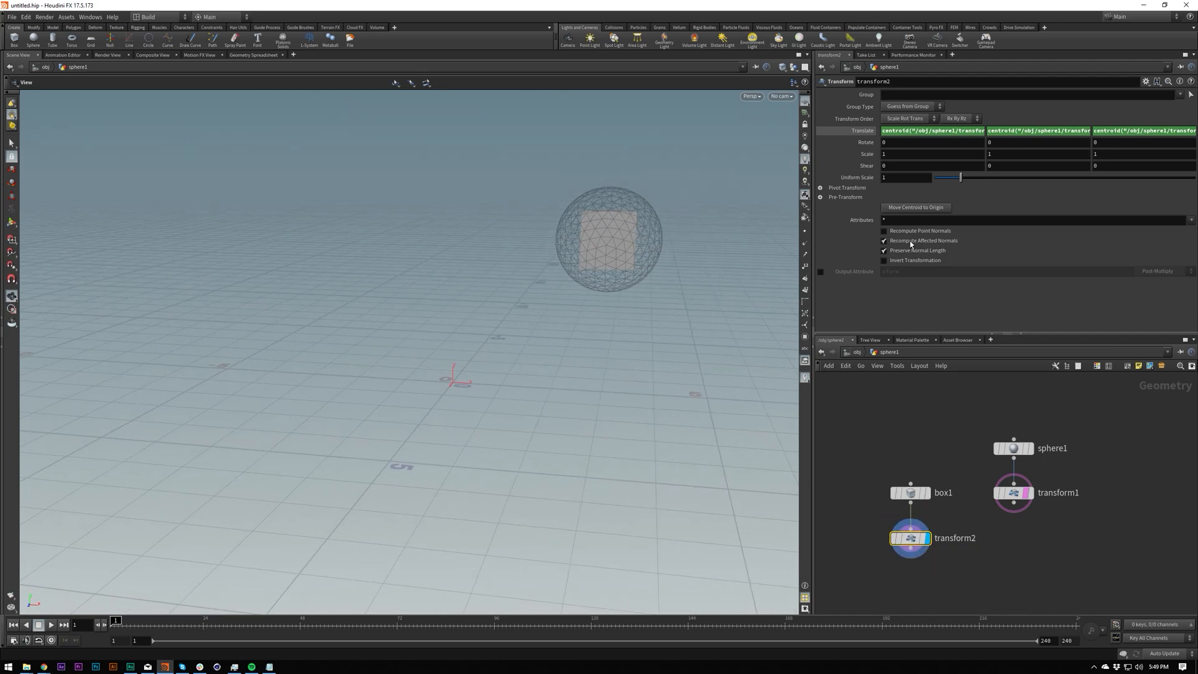
Adjust the Translate X expression to a relative transform1 path, check transform1's pivot, and return to transform2.
left_click(885, 241)
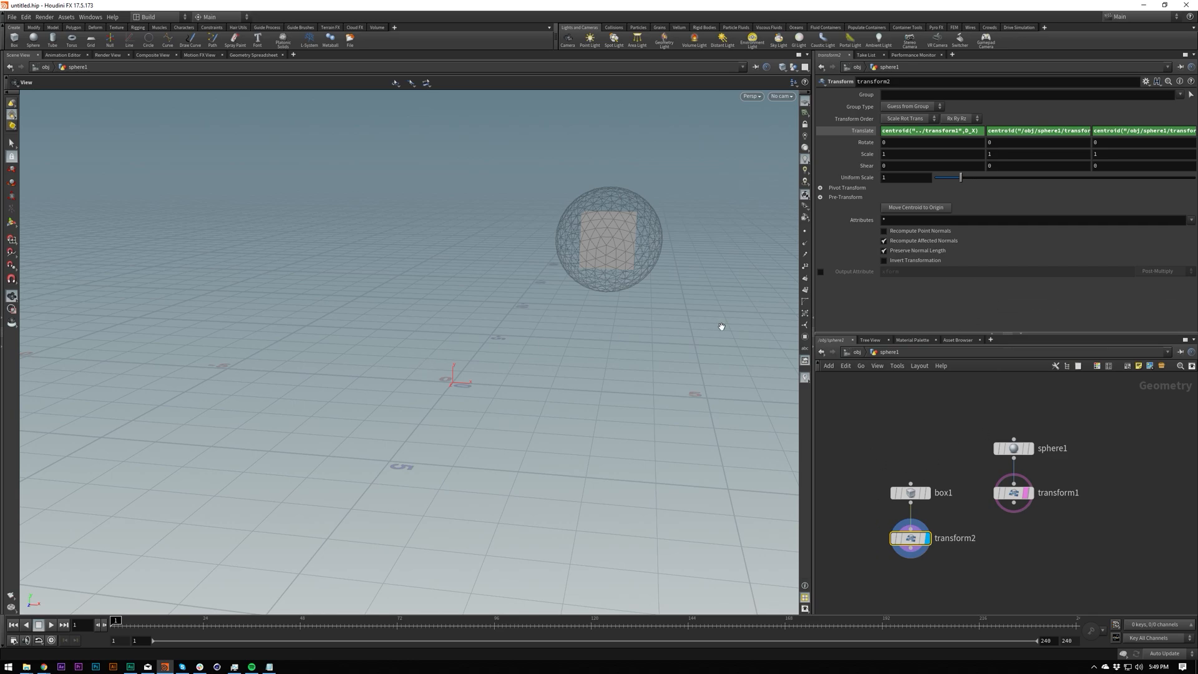
left_click(925, 130)
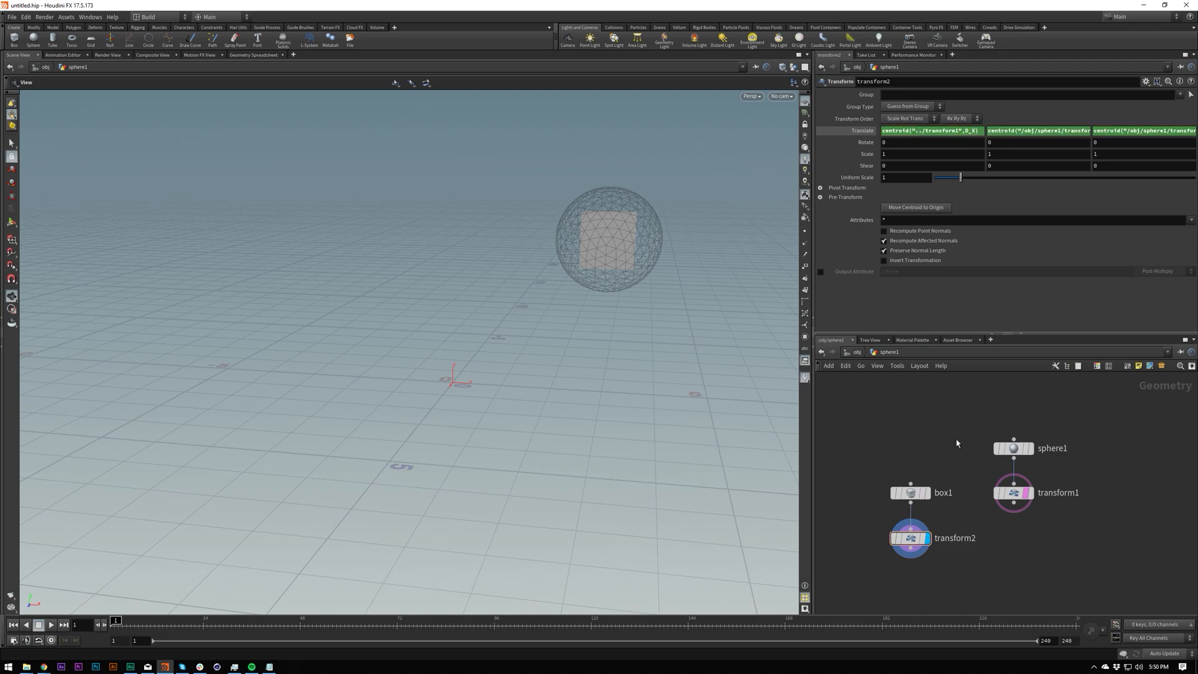
mouse_move(873, 535)
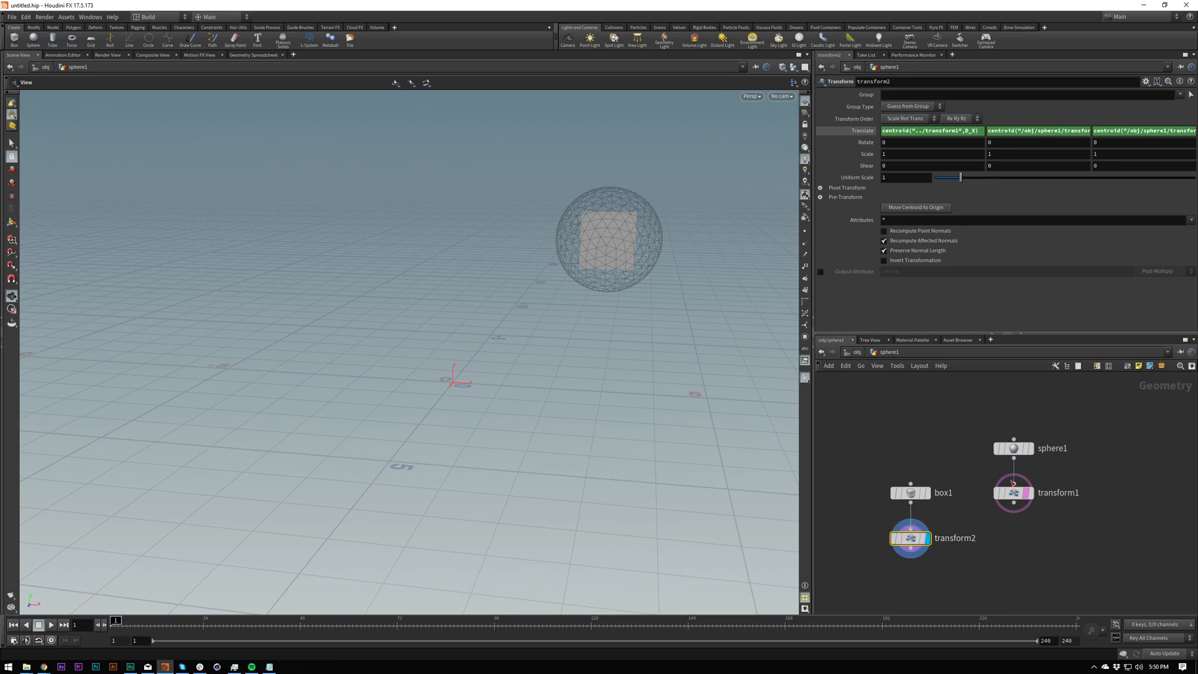
left_click(1013, 491)
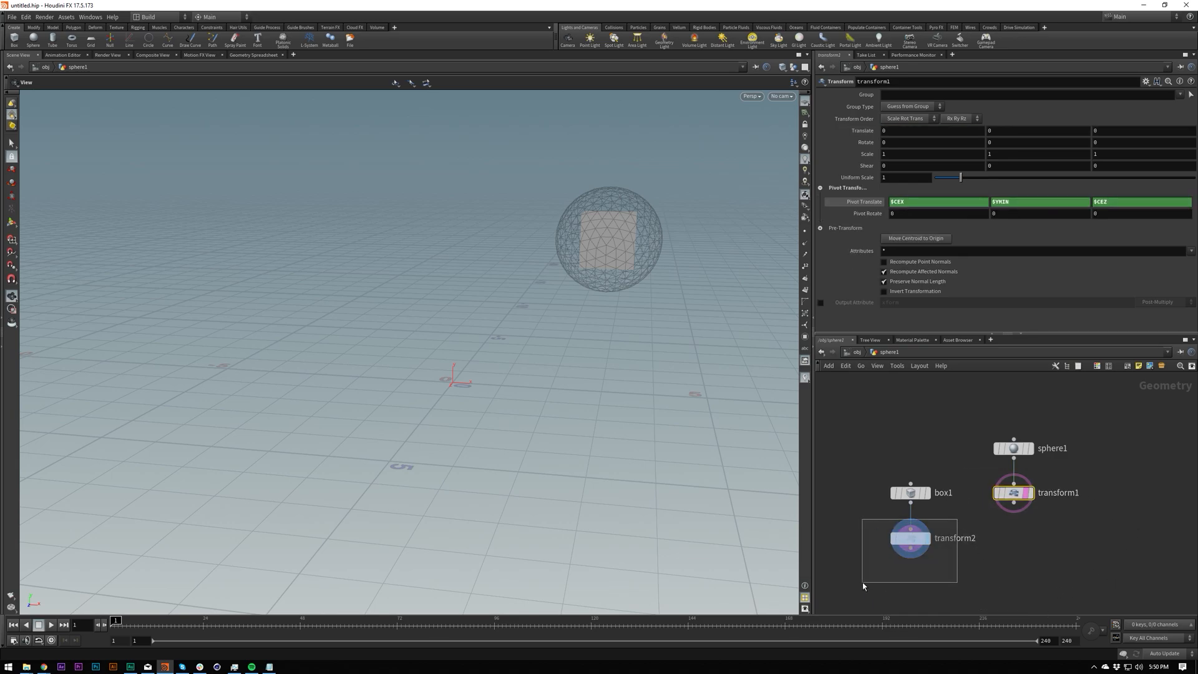
left_click(910, 537)
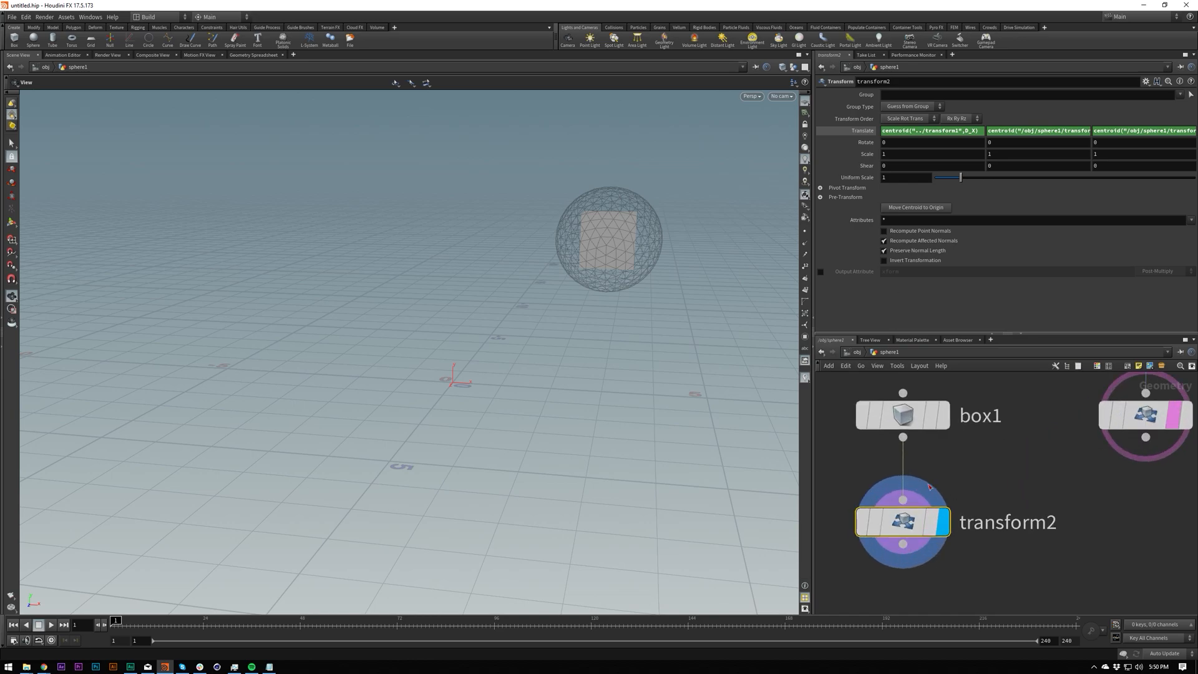
Add an empty Spare Input 0 parameter to transform2 via the gear menu and focus its field.
left_click(1146, 82)
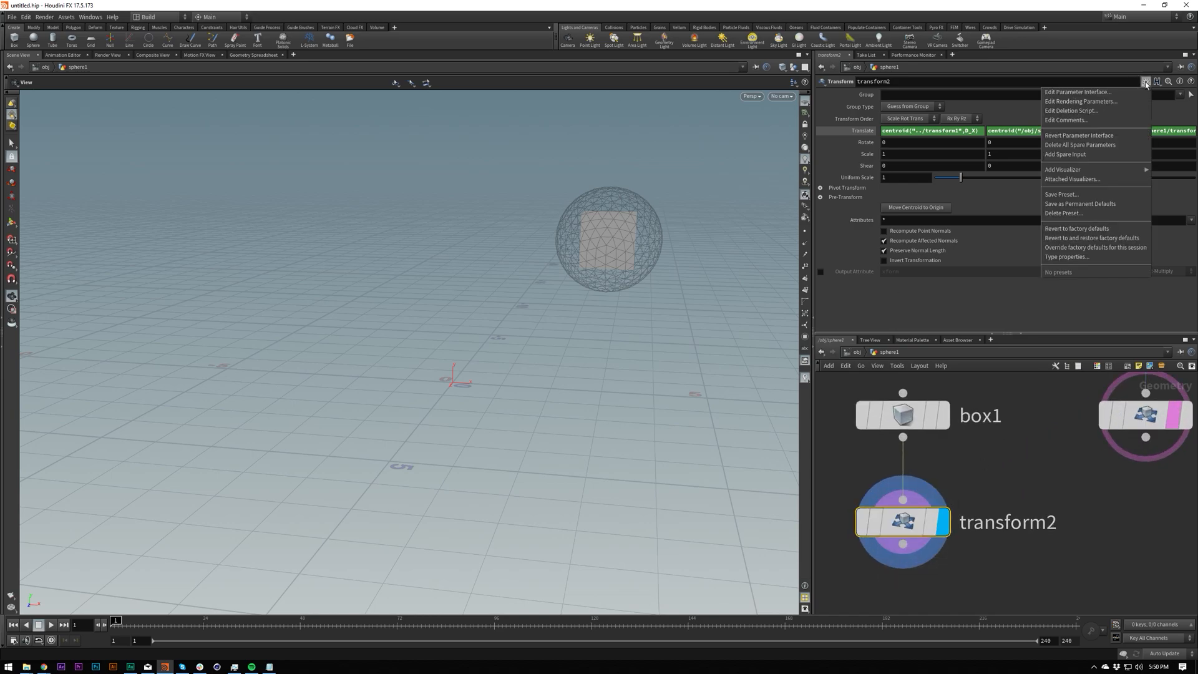
mouse_move(1112, 137)
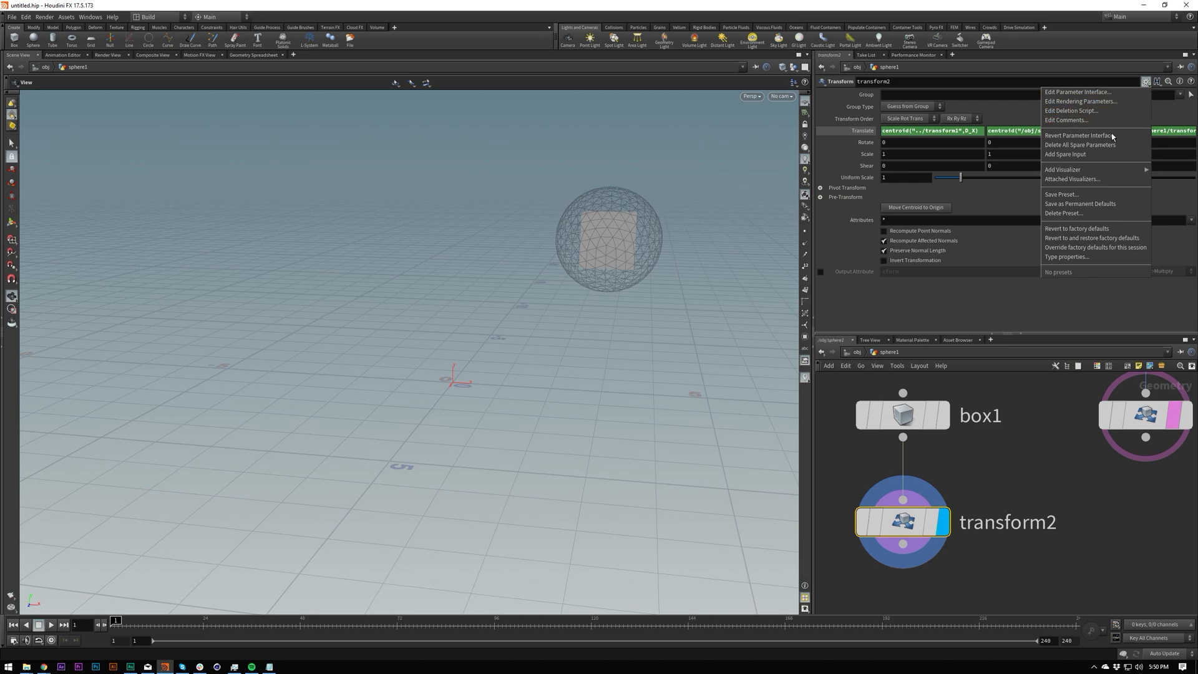
left_click(1064, 153)
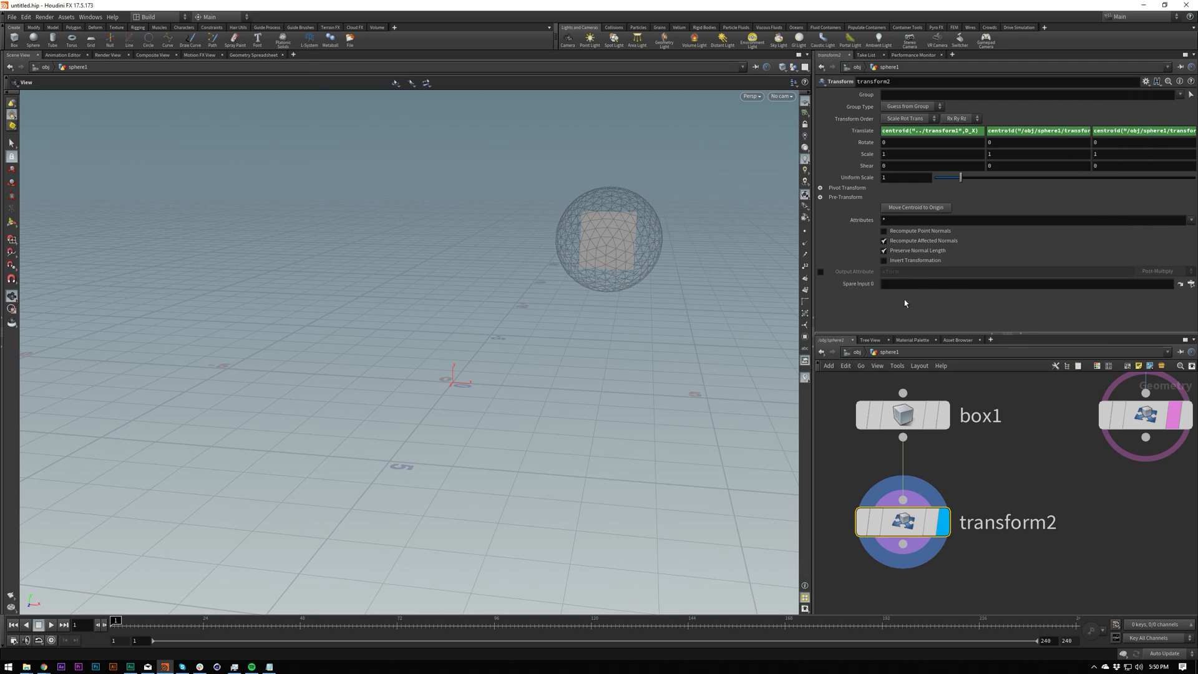
mouse_move(902, 501)
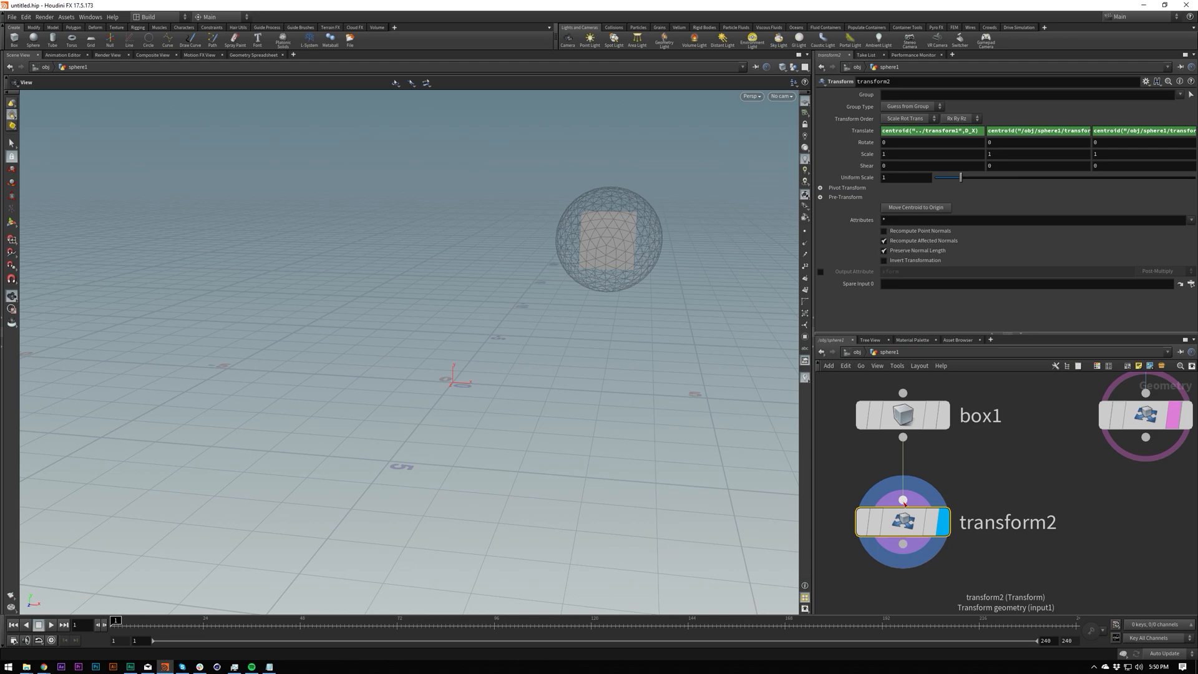
mouse_move(902, 500)
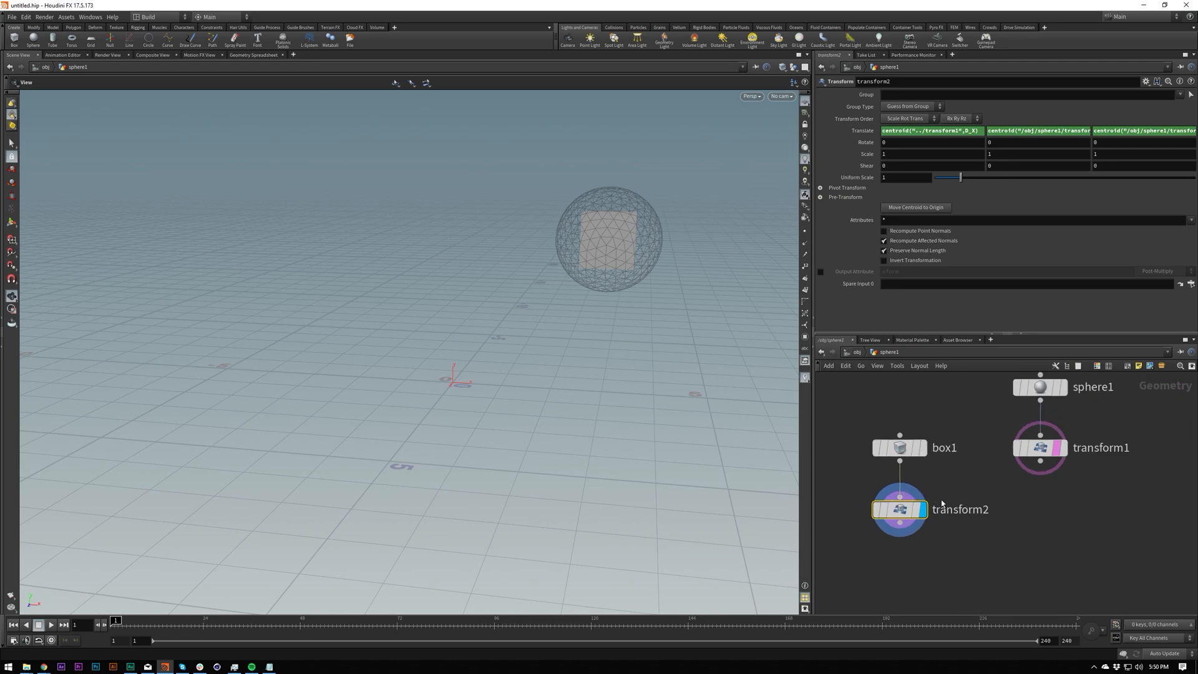
left_click(994, 284)
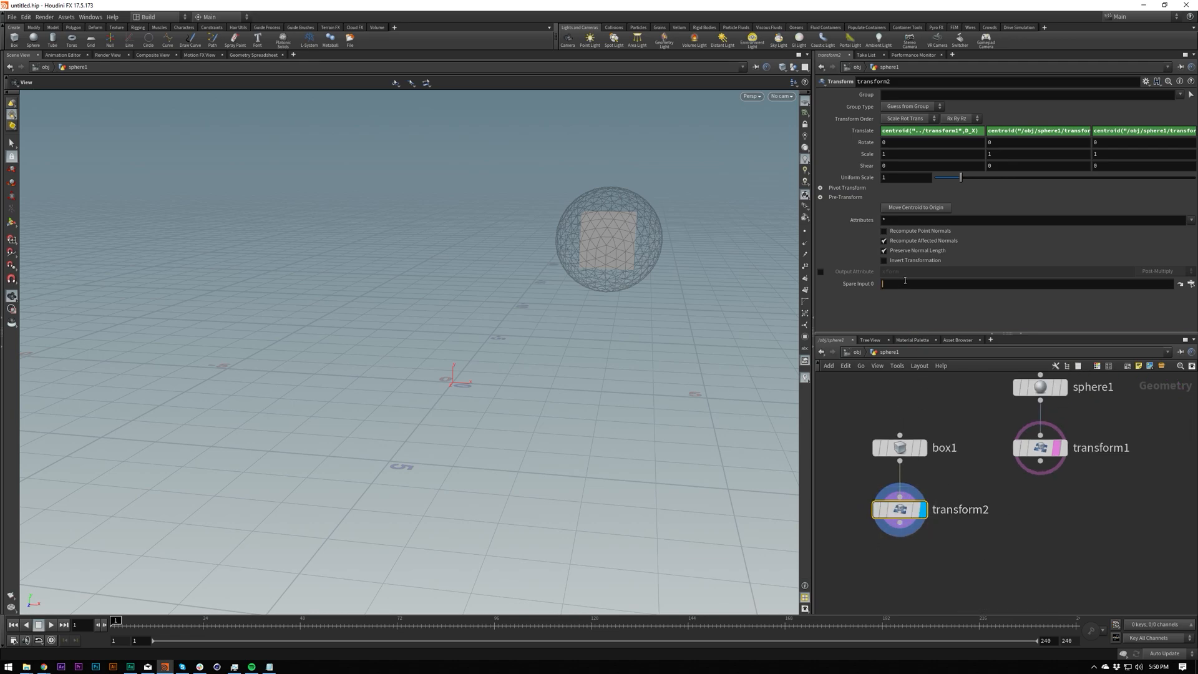
left_click(1027, 284)
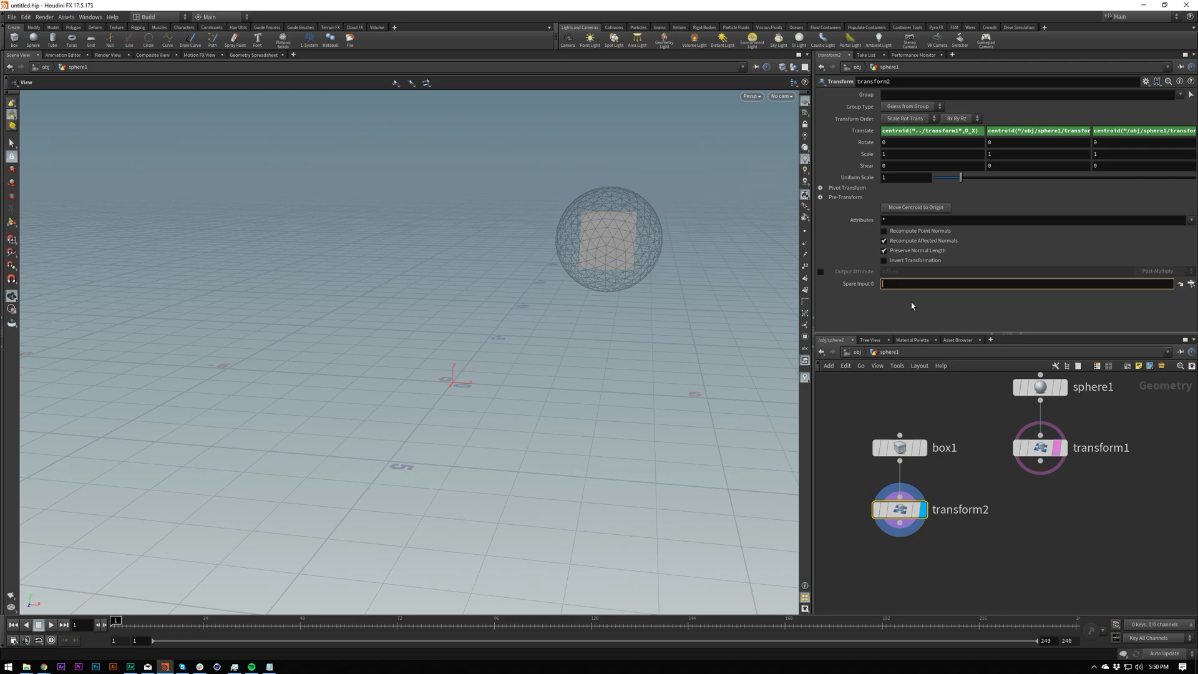
mouse_move(846, 288)
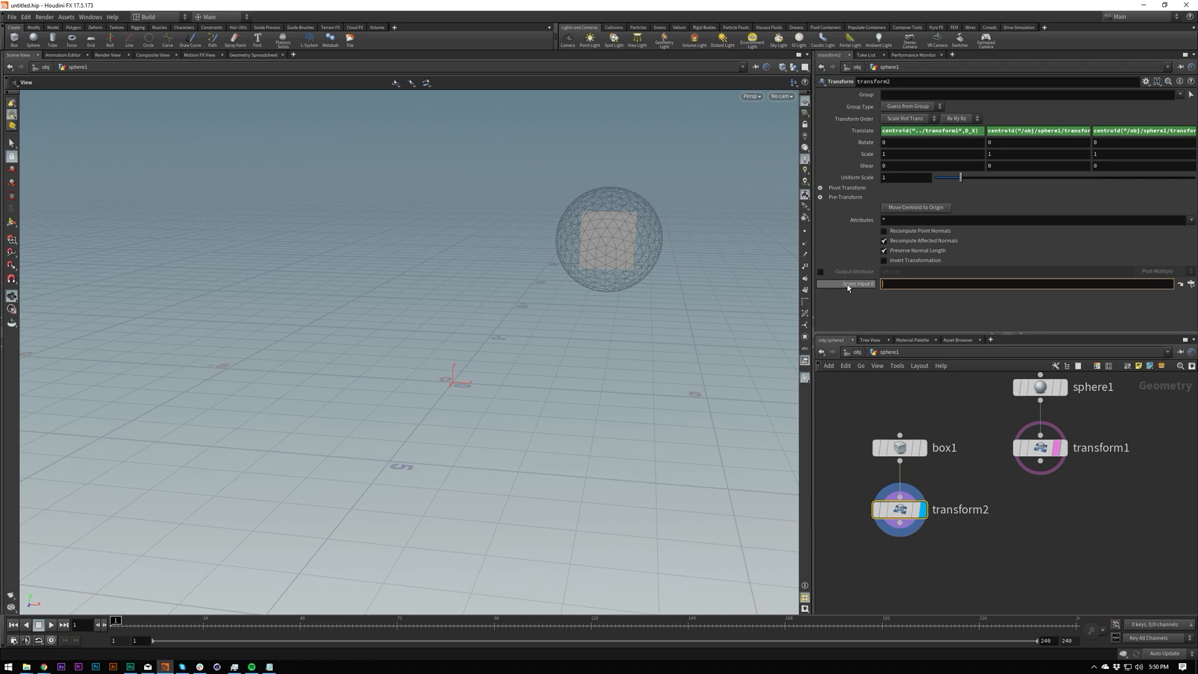
mouse_move(853, 284)
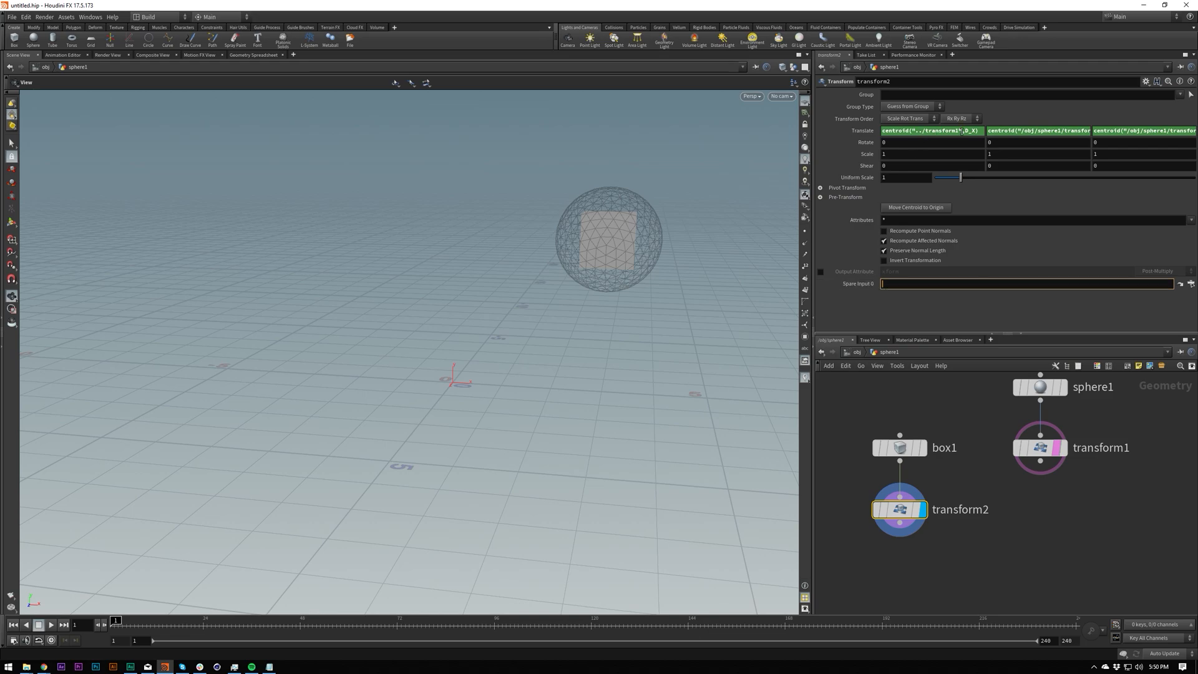
Set Translate X to centroid(-1,D_X) with Spare Input 0 pointing at ../transform1.
left_click(928, 130)
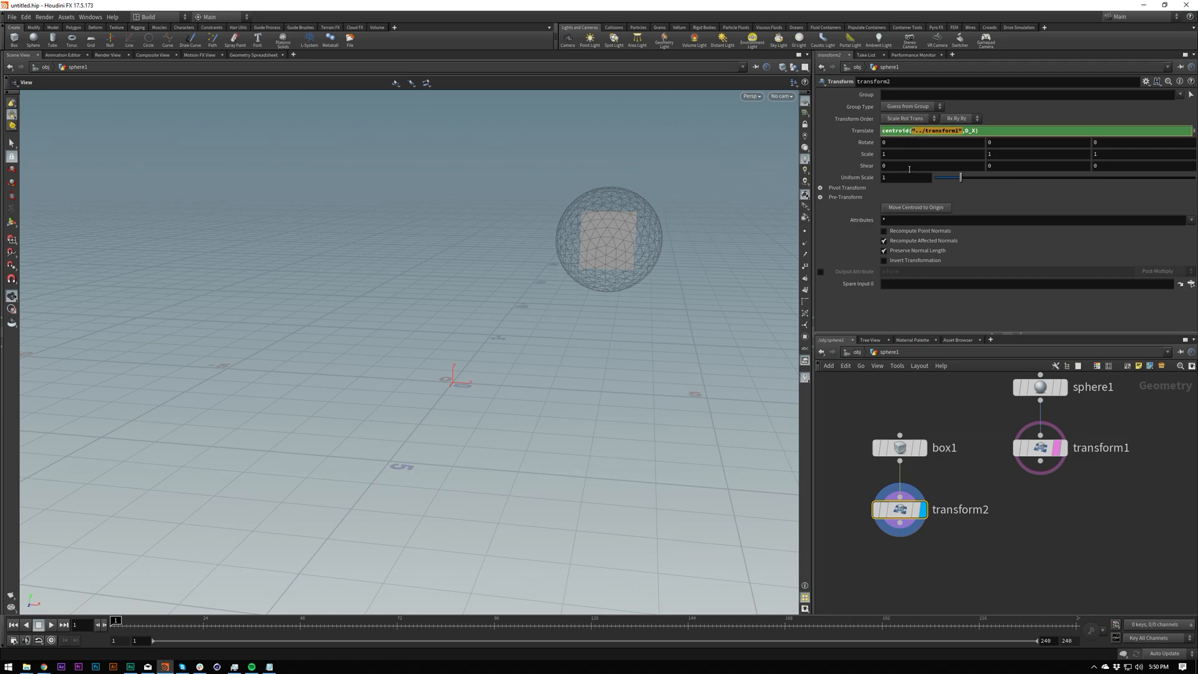
mouse_move(972, 198)
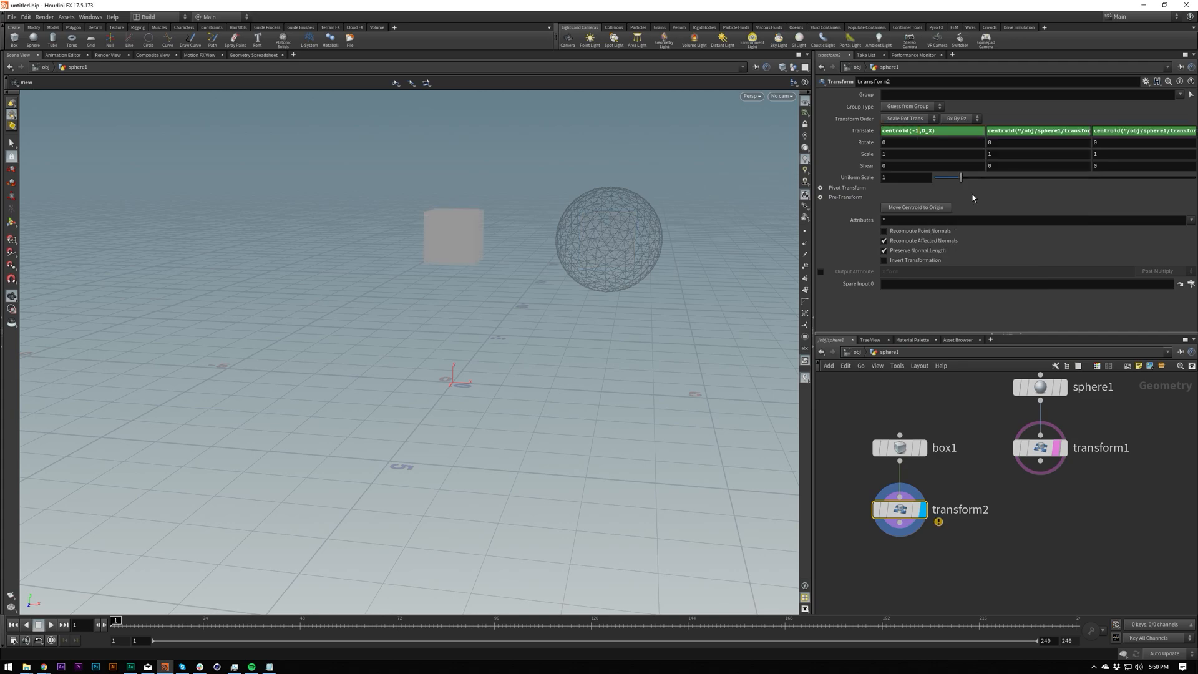
mouse_move(665, 271)
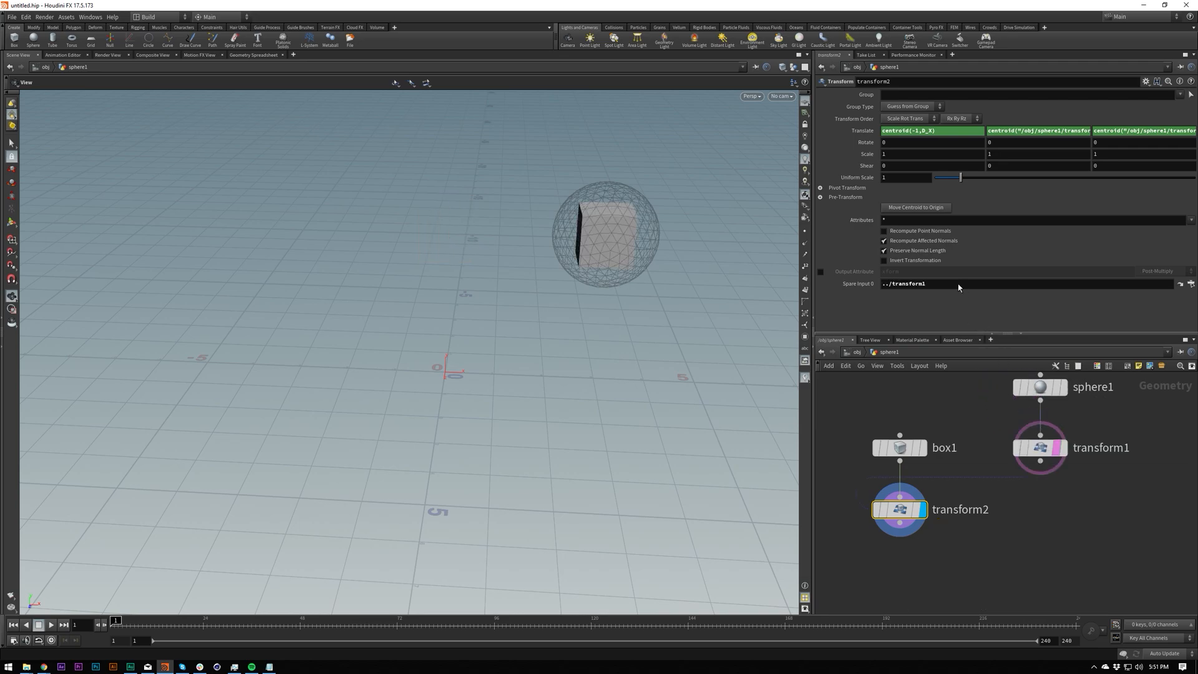
mouse_move(1008, 253)
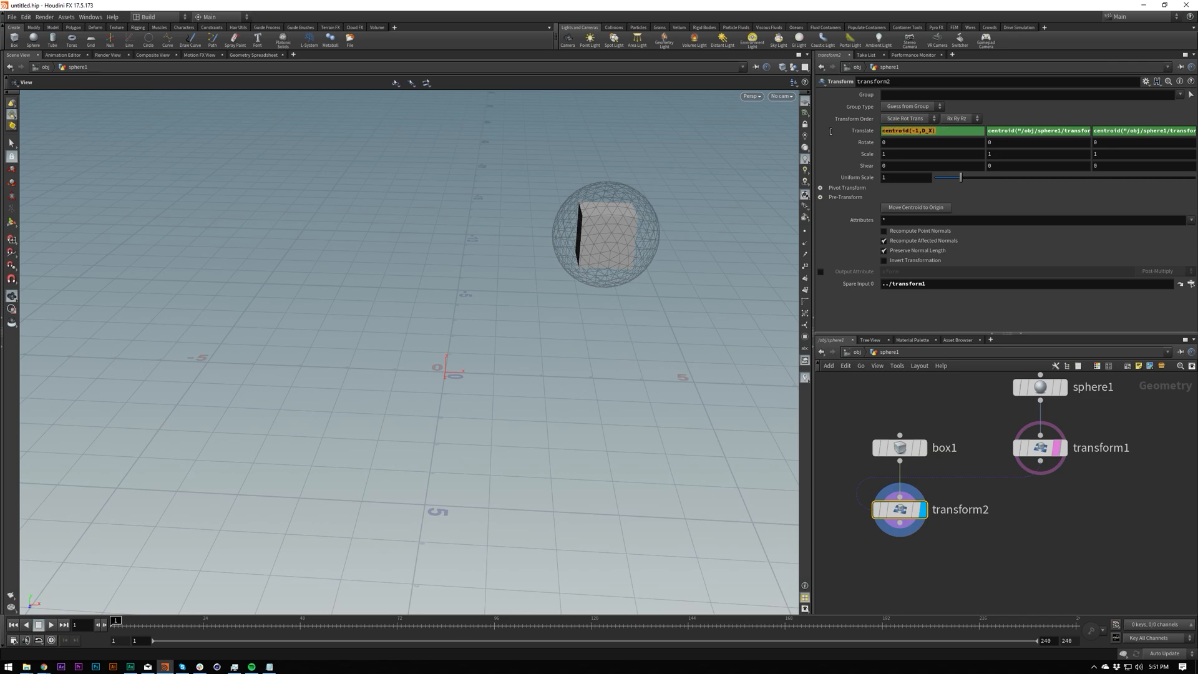
Dismiss the spare input's operator chooser and set Translate Y and Z to centroid(-1,D_Y) and centroid(-1,D_Z).
left_click(1189, 283)
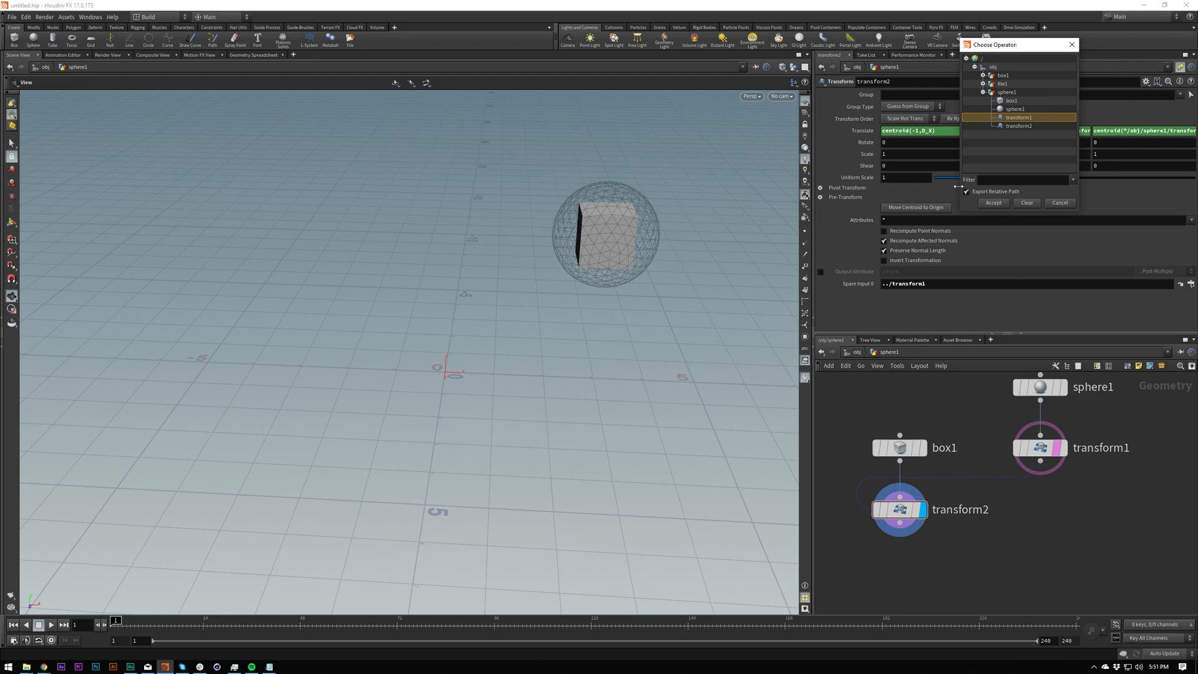
left_click(964, 191)
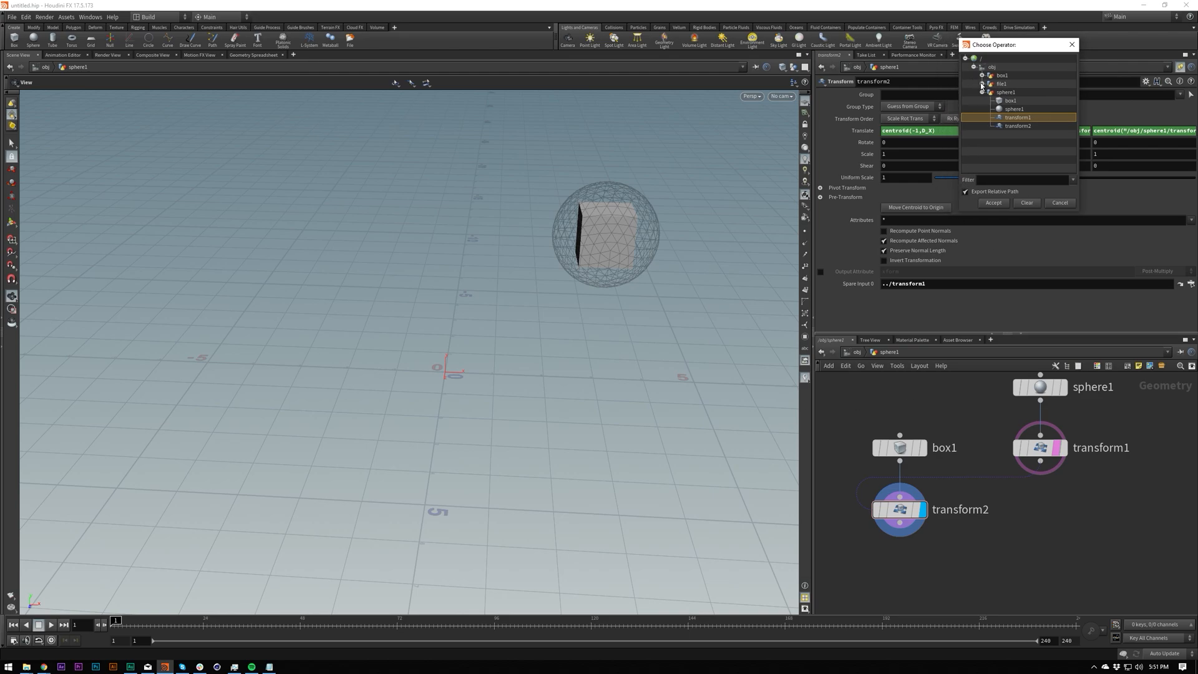
left_click(984, 84)
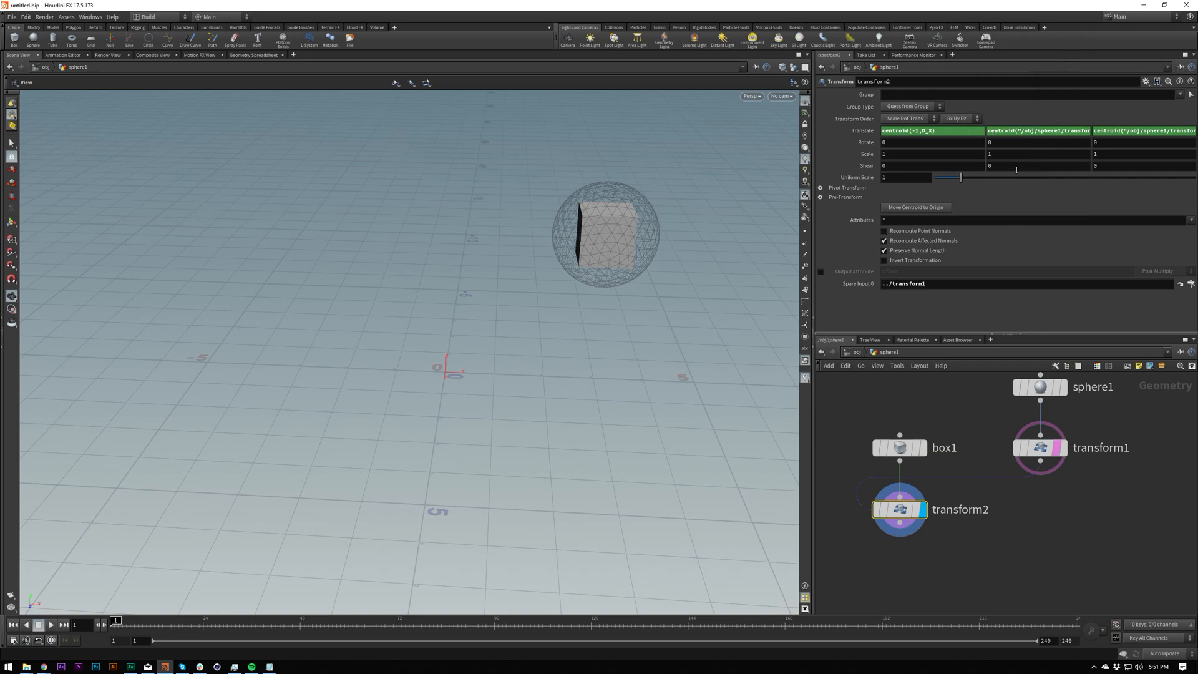
left_click(906, 130)
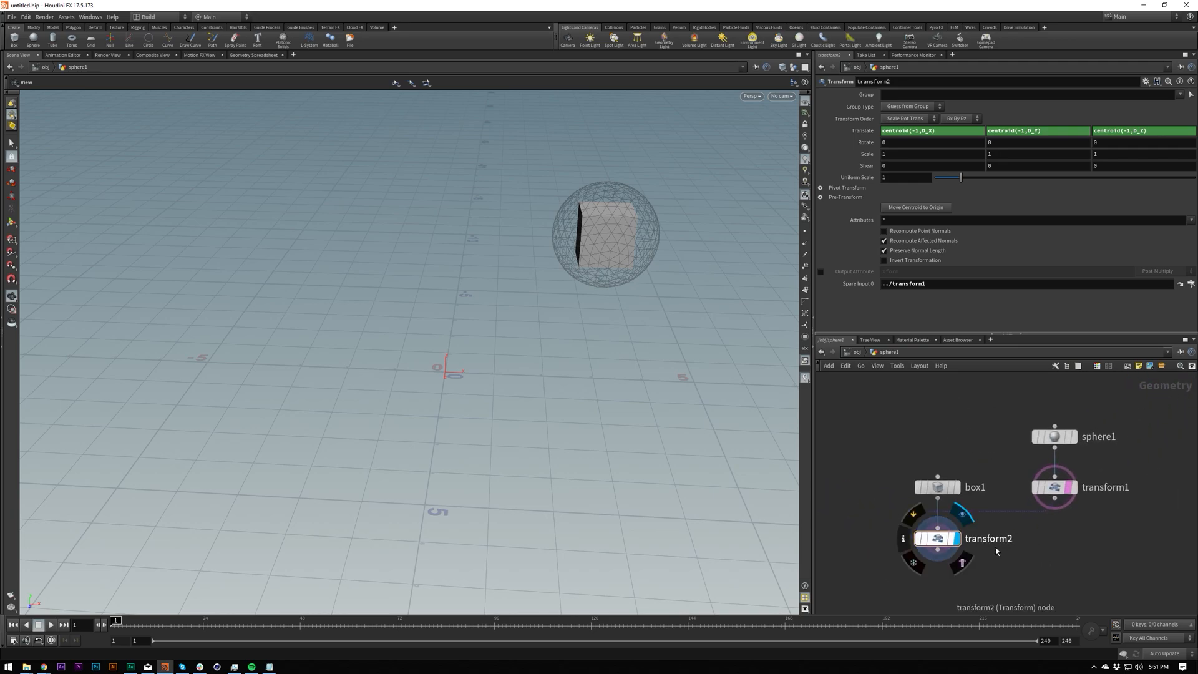
Switch between box1 and transform2 in the network, ending on box1's size-1, zero-centre parameters.
left_click(937, 487)
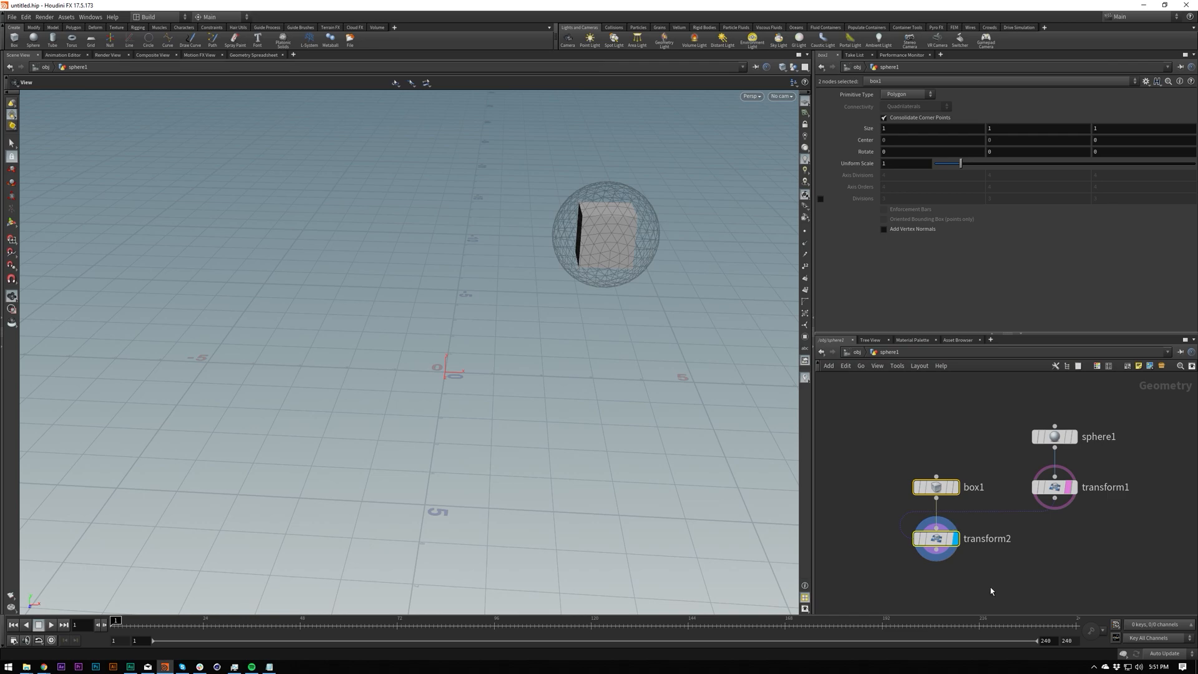
left_click(935, 487)
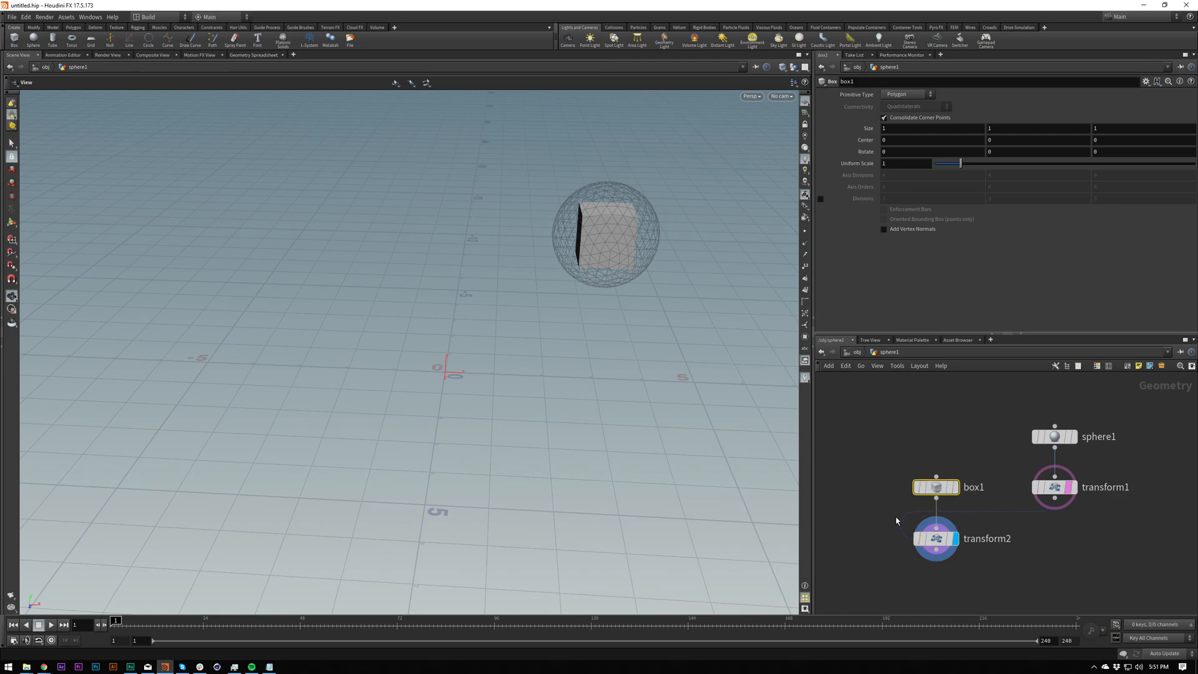
left_click(935, 539)
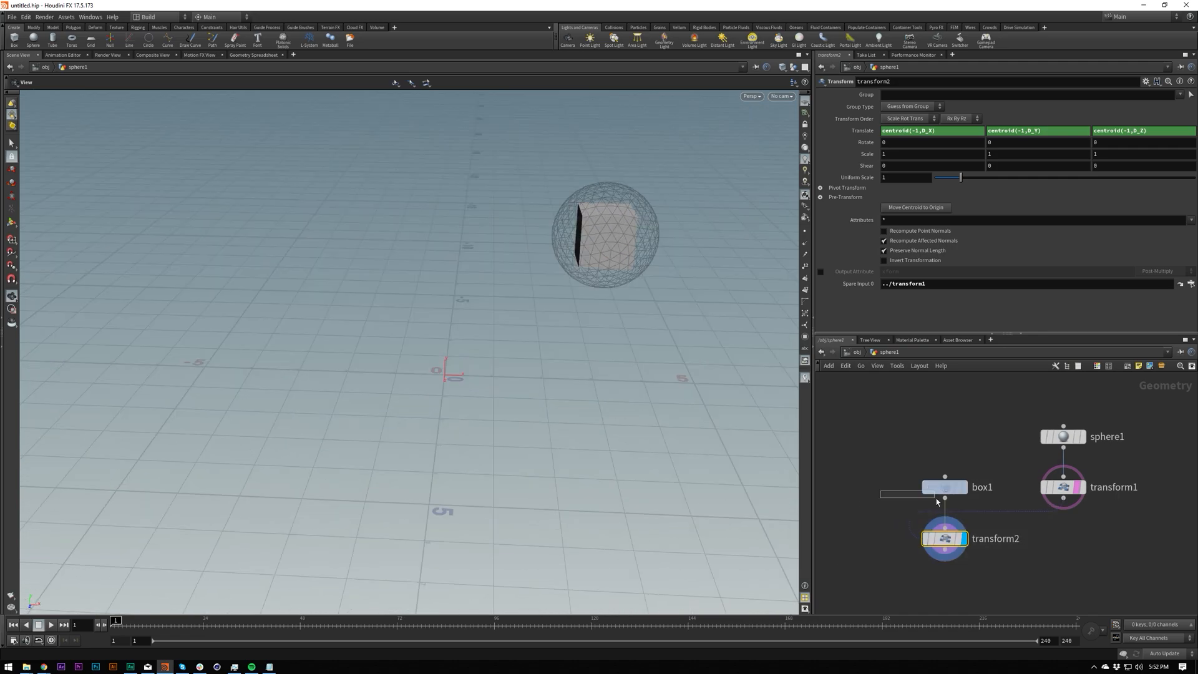
left_click(944, 487)
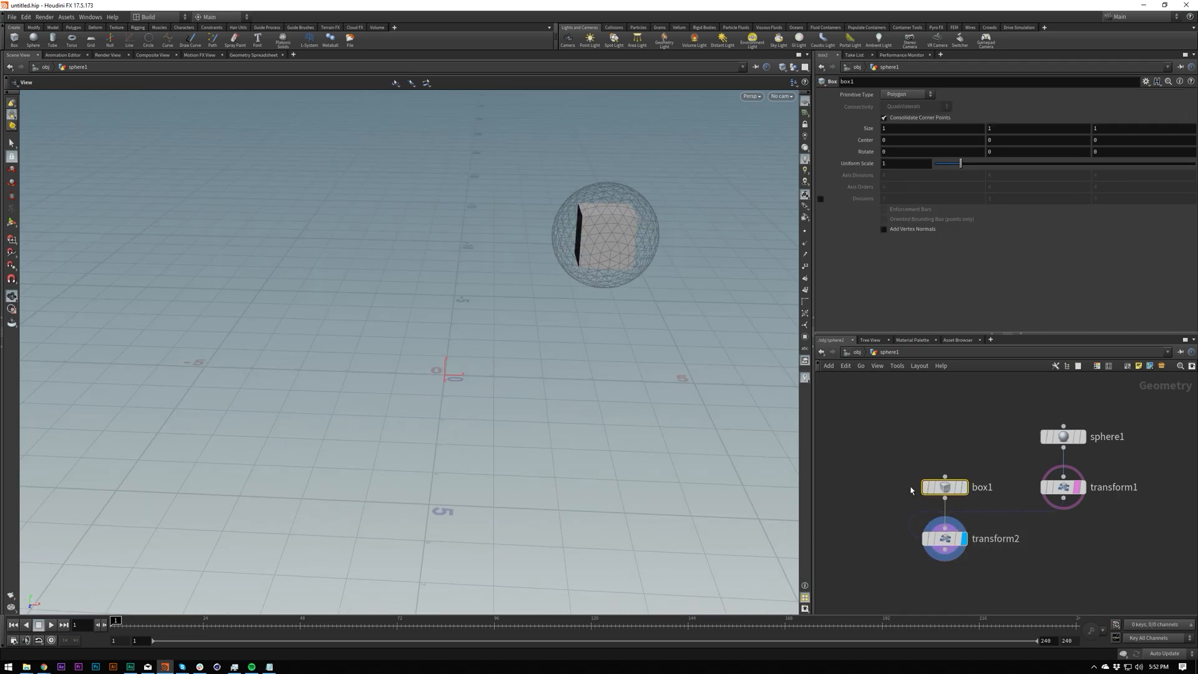